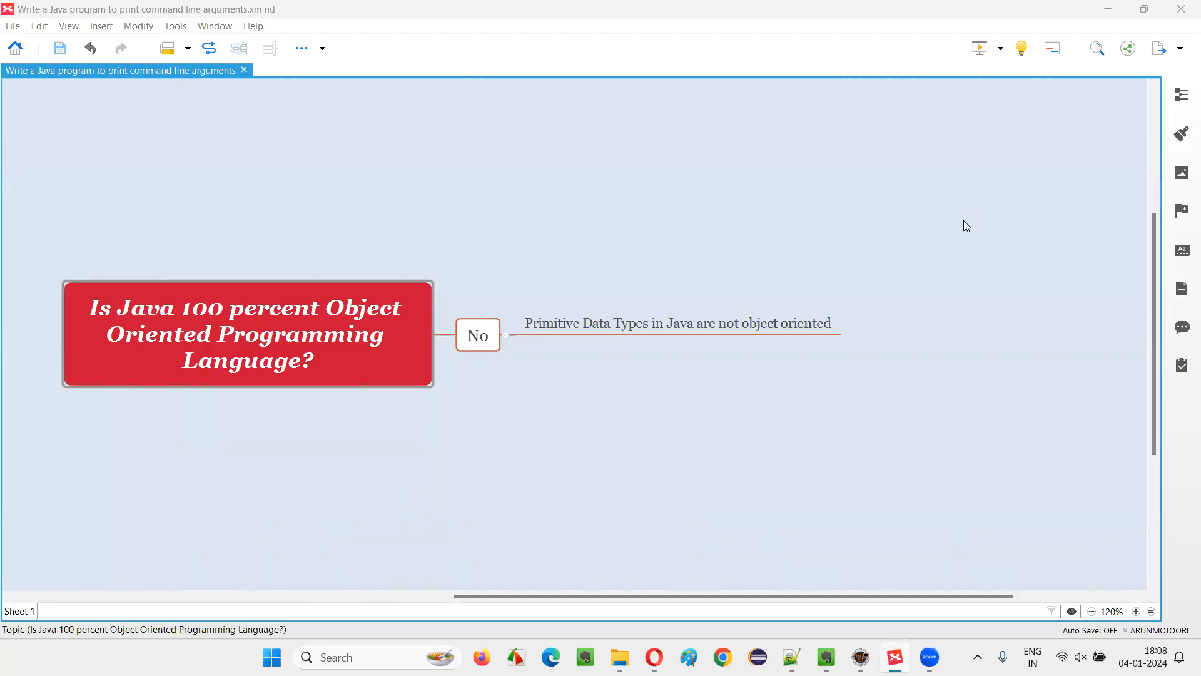
{"action": "mouse_move", "coordinate": [968, 230]}
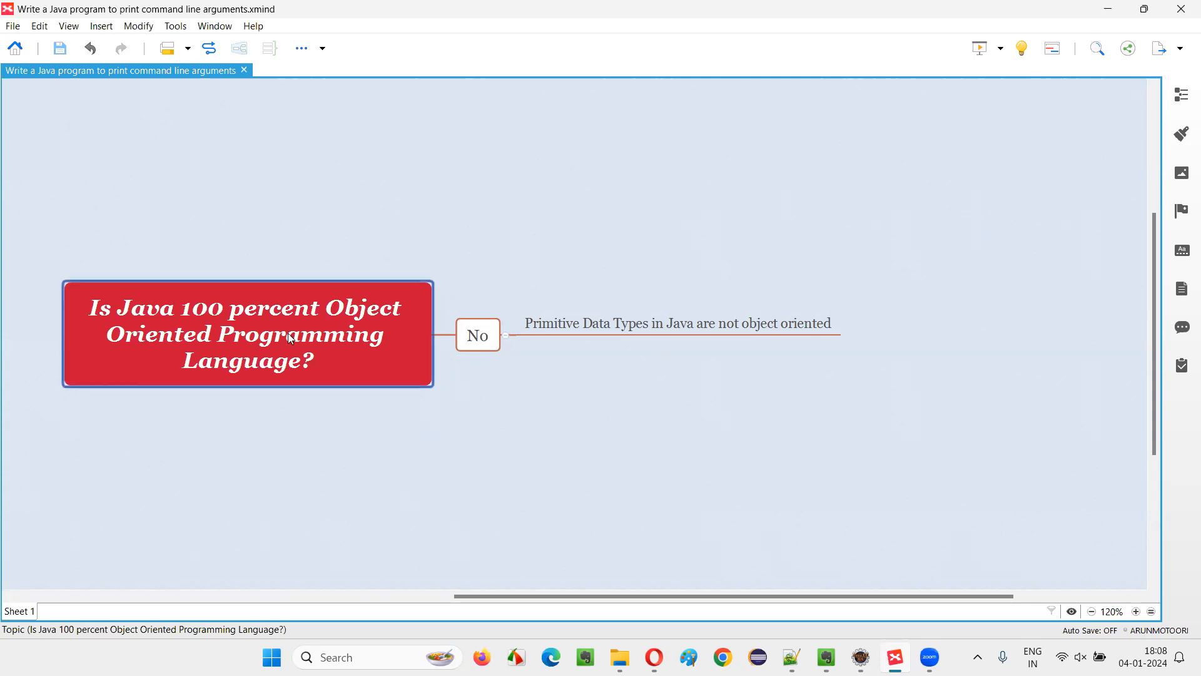
{"action": "mouse_move", "coordinate": [154, 330]}
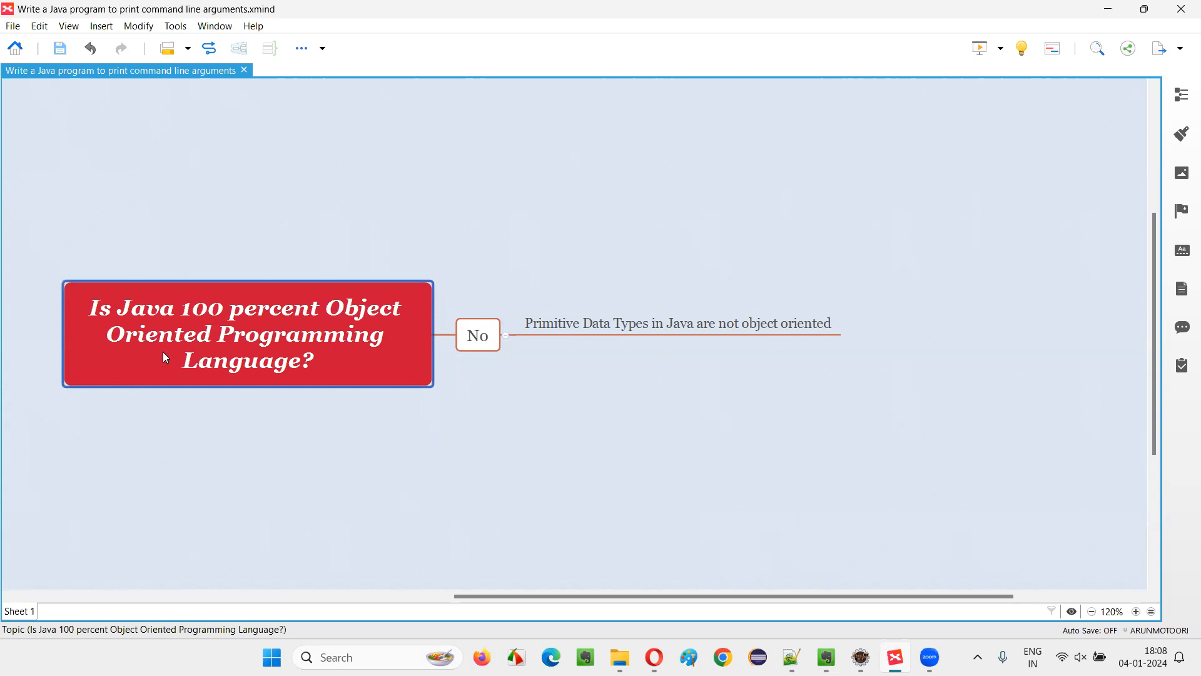
{"action": "mouse_move", "coordinate": [318, 368]}
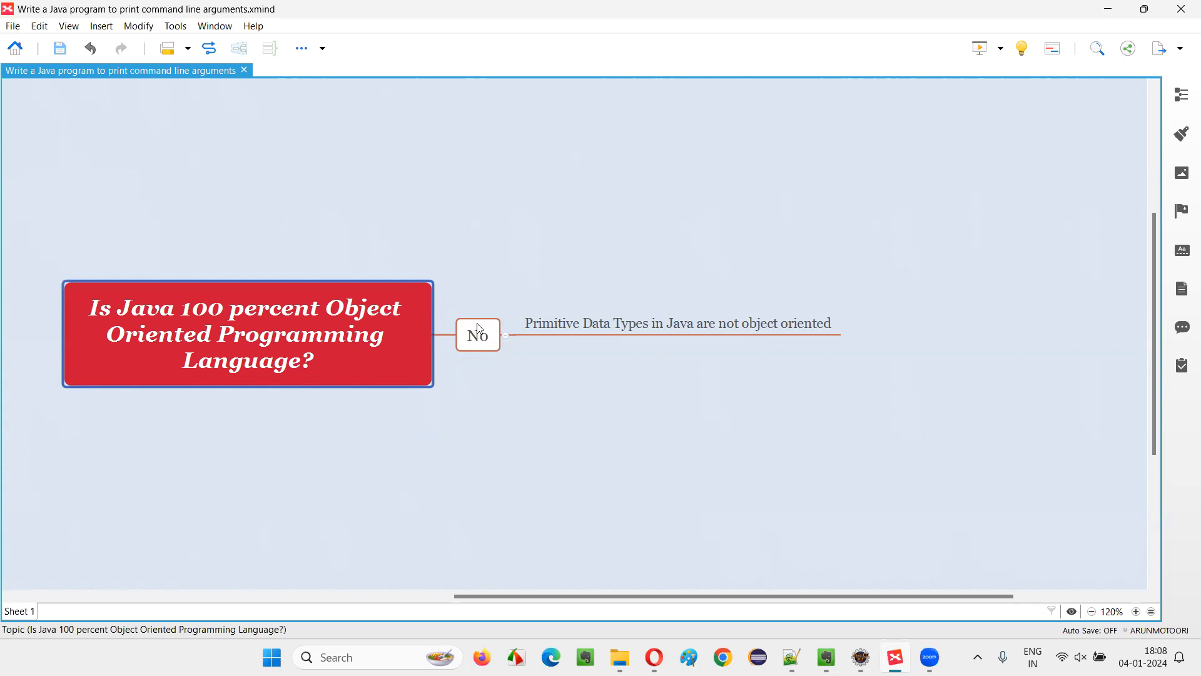
Step: Add the eight child topics under Primitive Data Types, ending with 'boolean'
{"action": "left_click", "coordinate": [478, 335]}
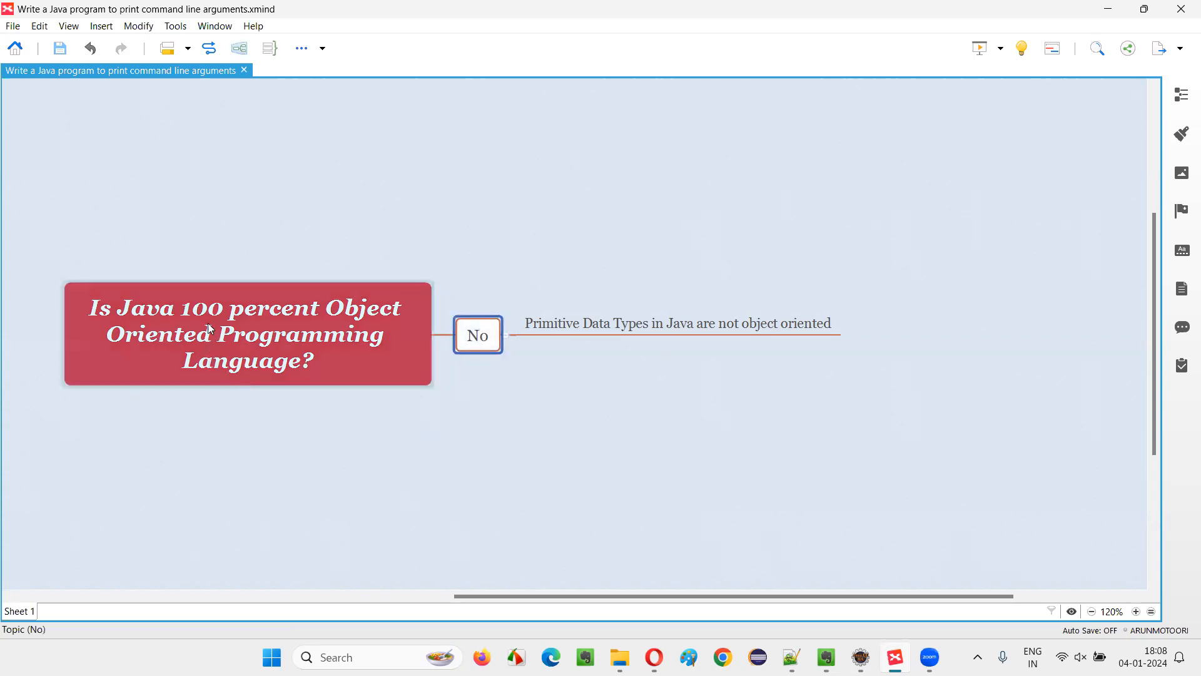
{"action": "mouse_move", "coordinate": [287, 358]}
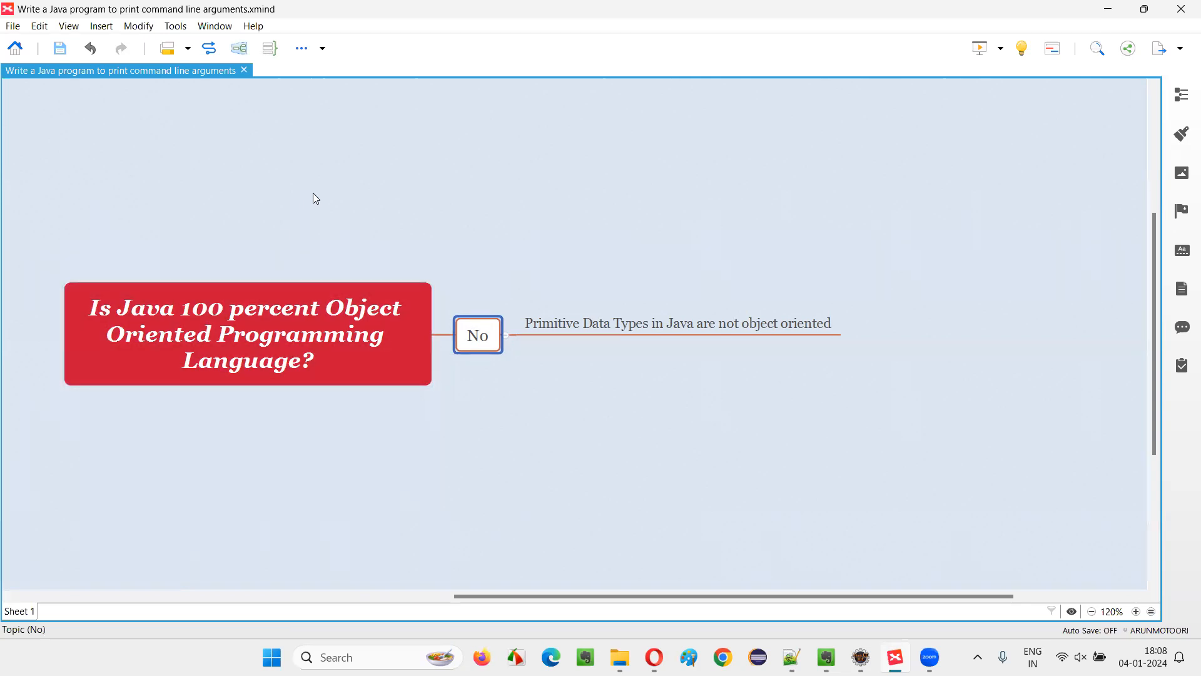
{"action": "left_click", "coordinate": [247, 334]}
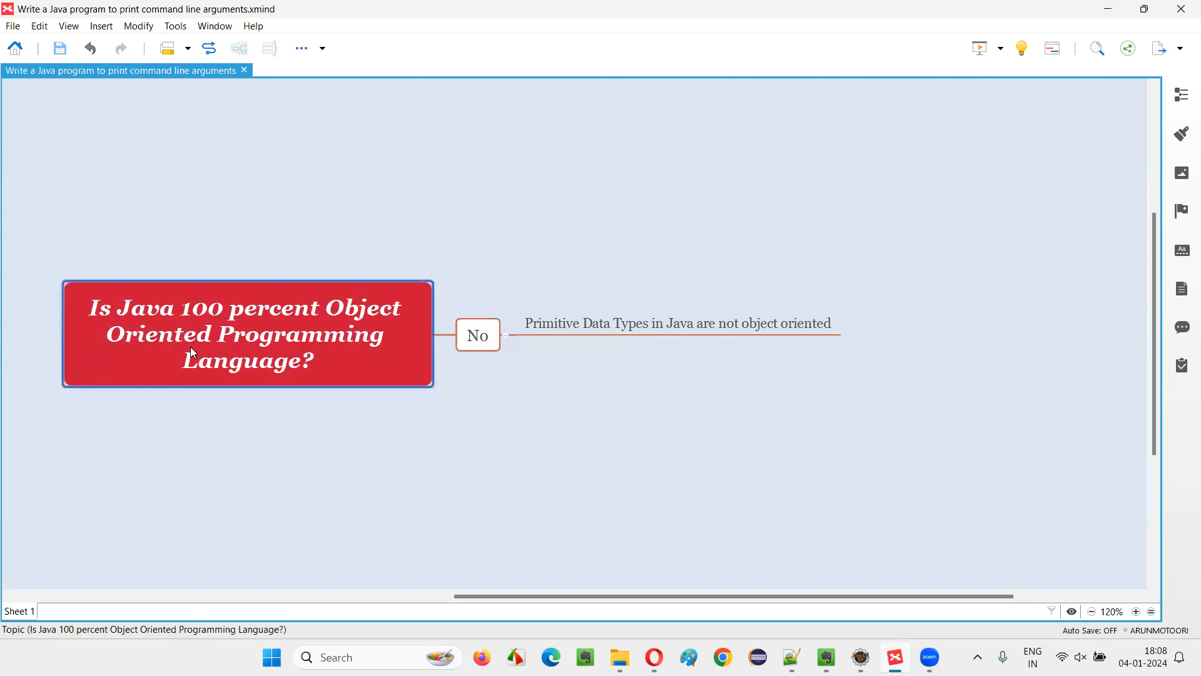
{"action": "mouse_move", "coordinate": [292, 388]}
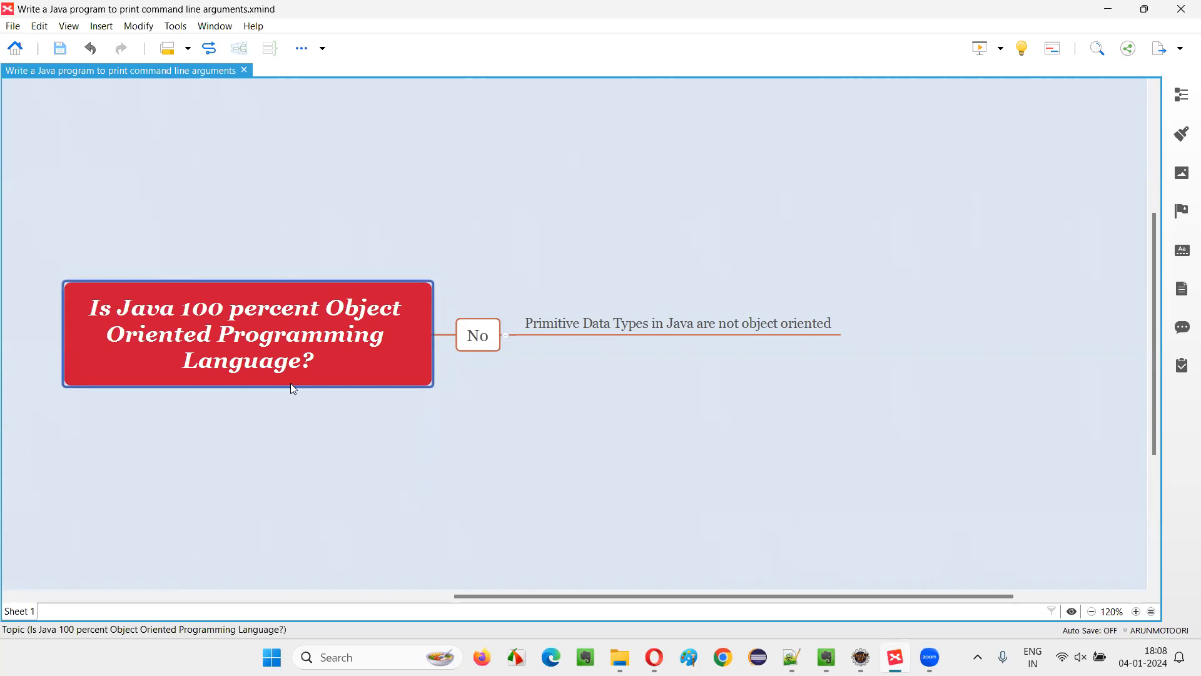
{"action": "mouse_move", "coordinate": [298, 386]}
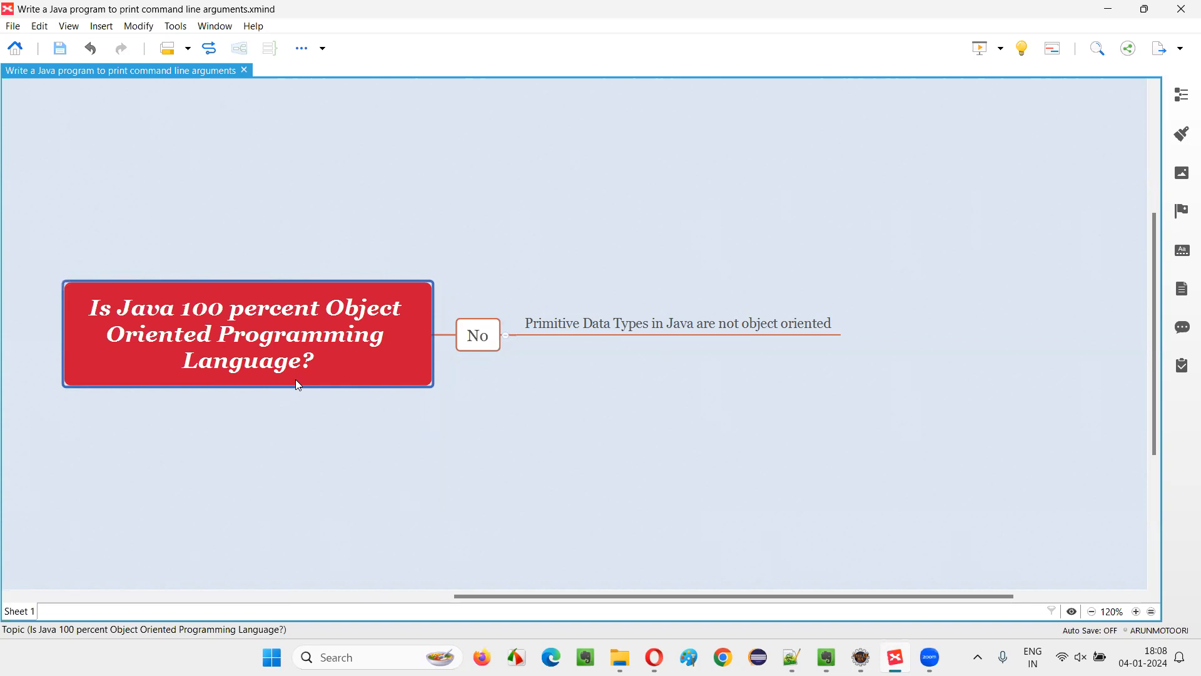
{"action": "mouse_move", "coordinate": [271, 291]}
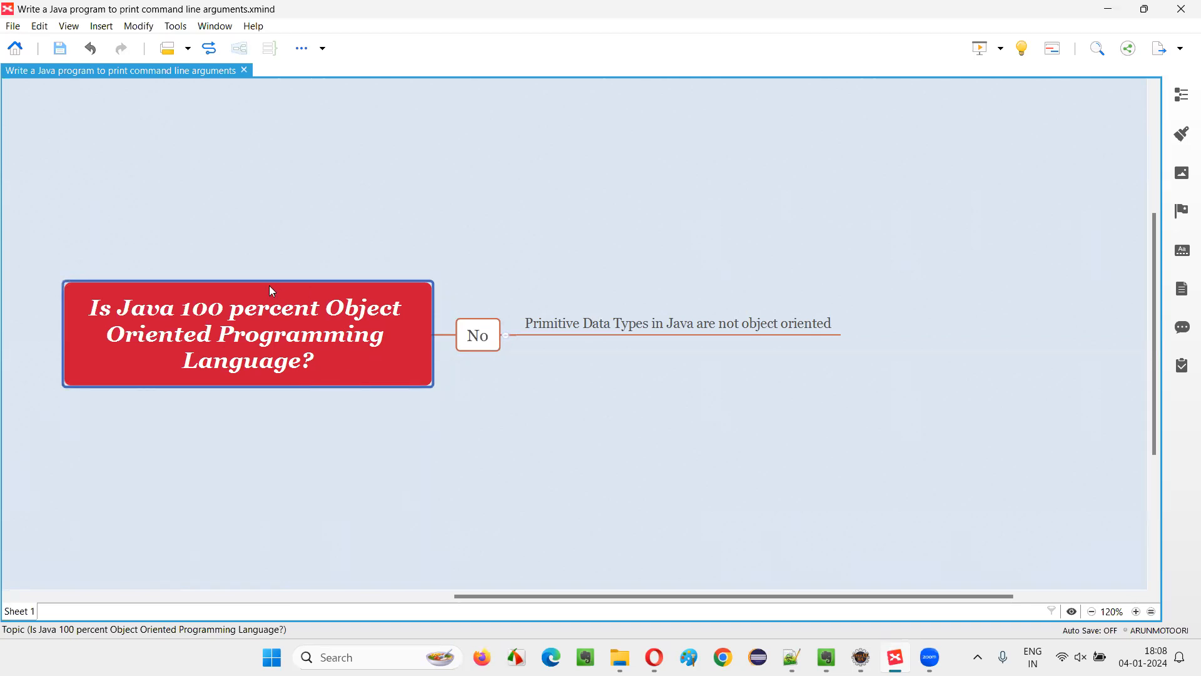
{"action": "mouse_move", "coordinate": [505, 262]}
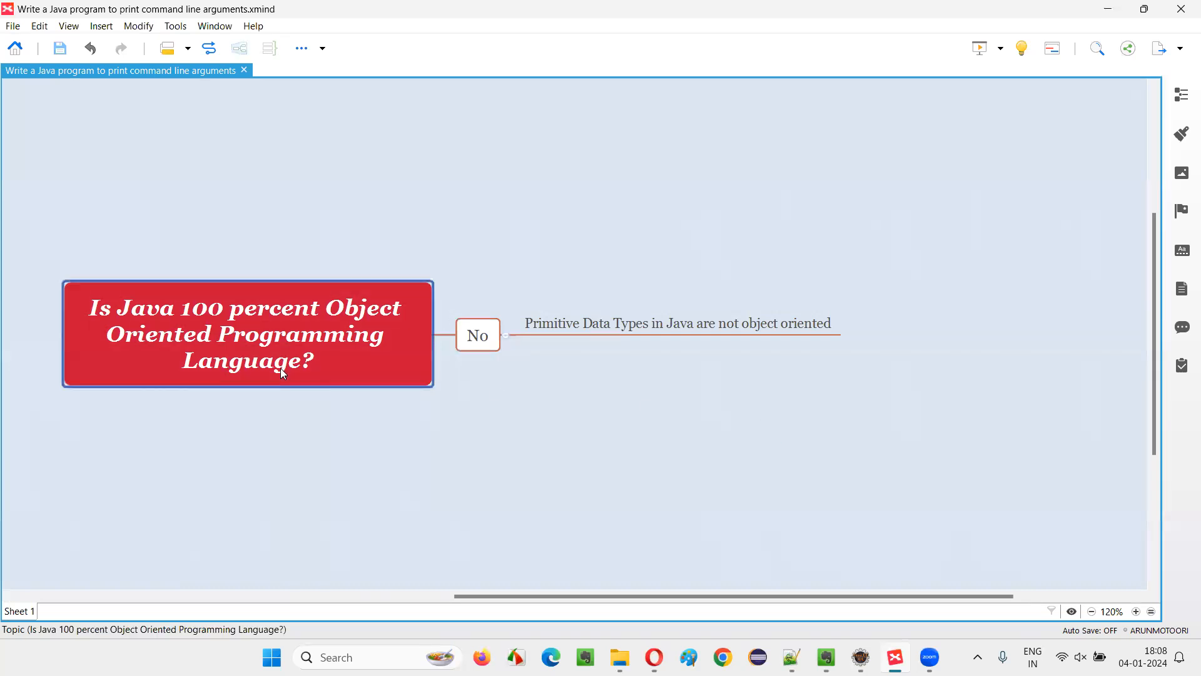
{"action": "mouse_move", "coordinate": [148, 341]}
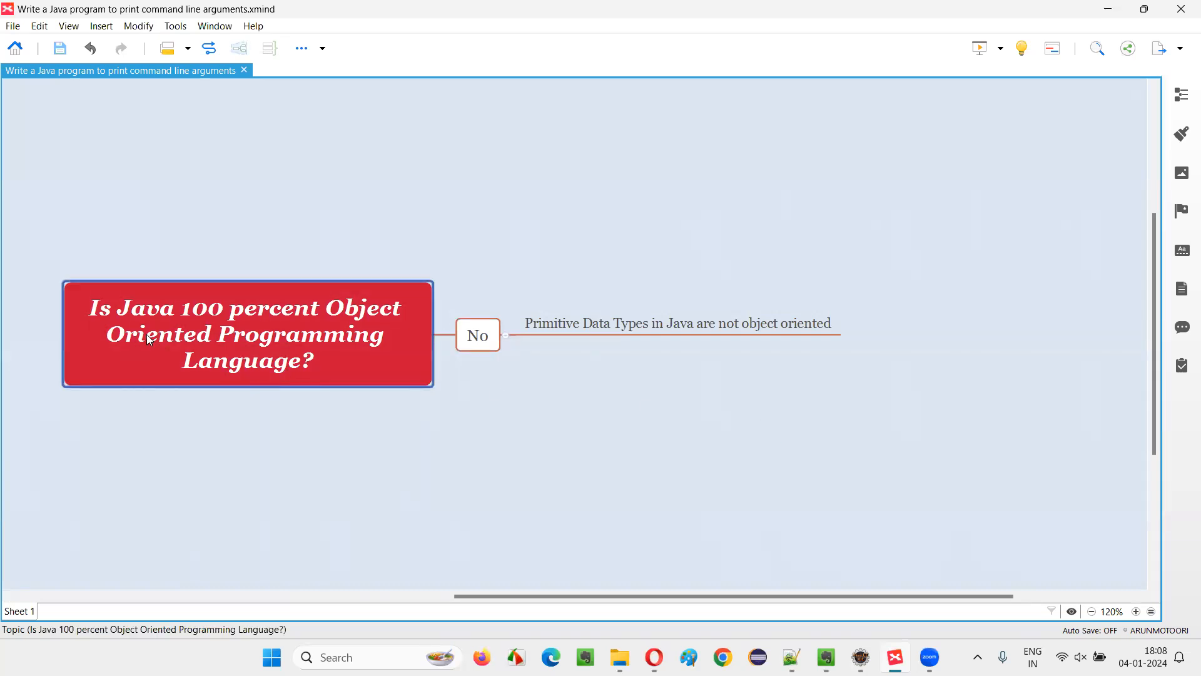
{"action": "mouse_move", "coordinate": [250, 326]}
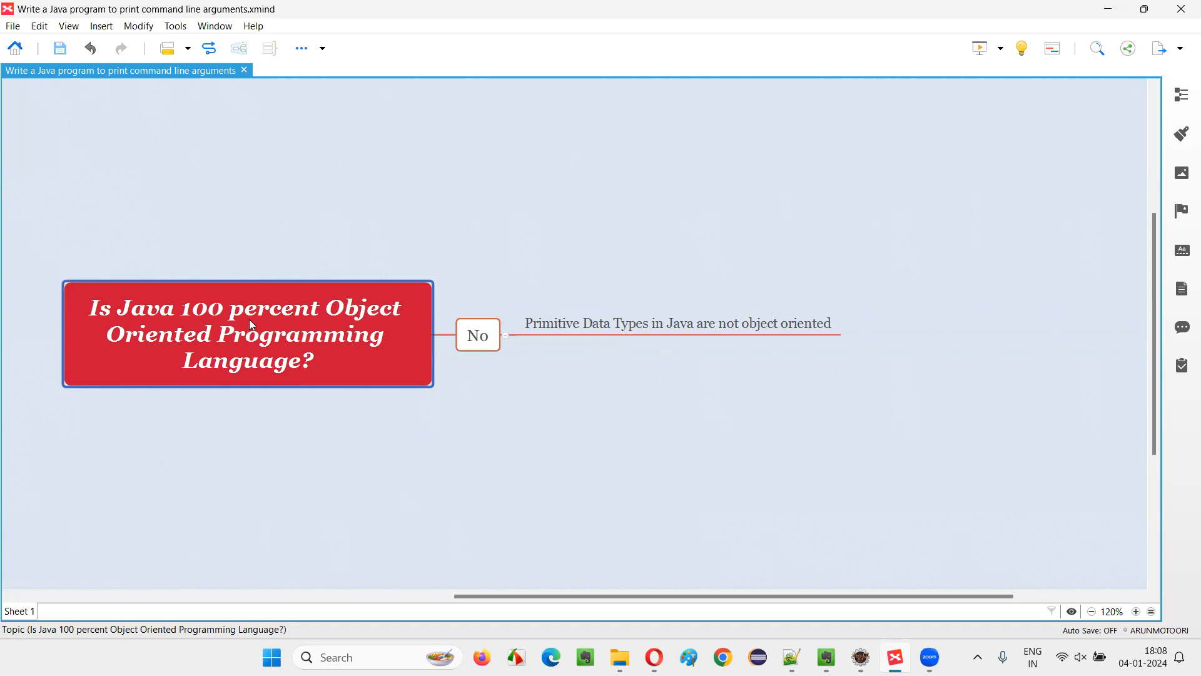
{"action": "left_click", "coordinate": [478, 335]}
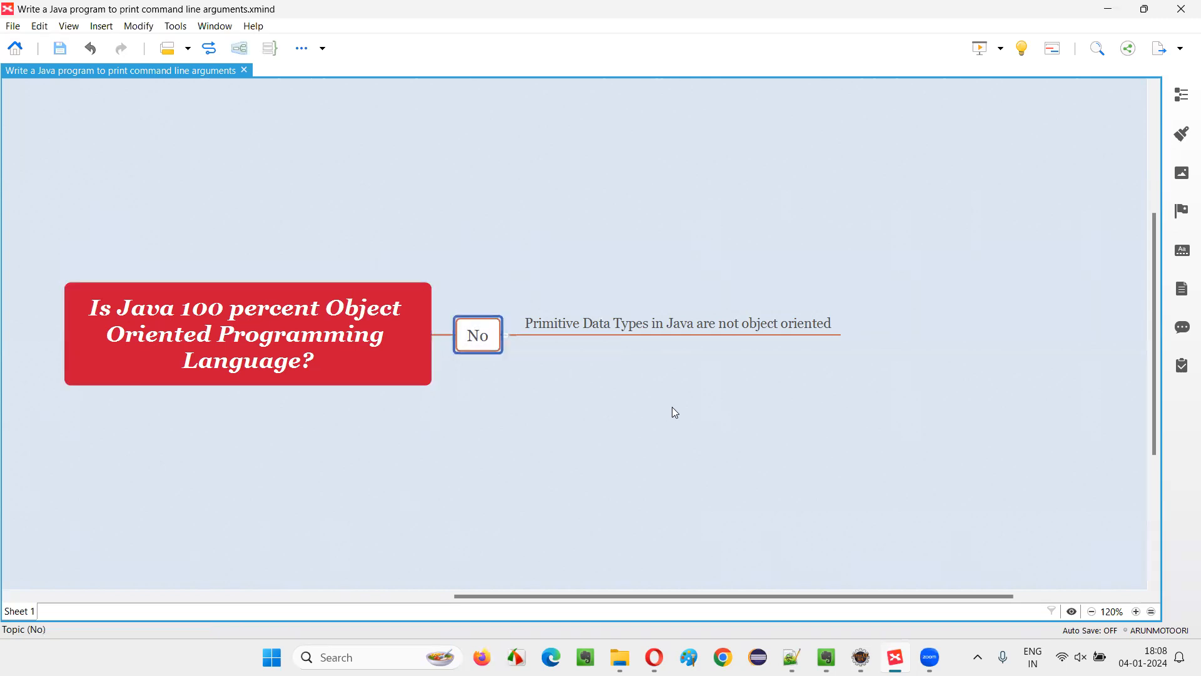
{"action": "mouse_move", "coordinate": [405, 383]}
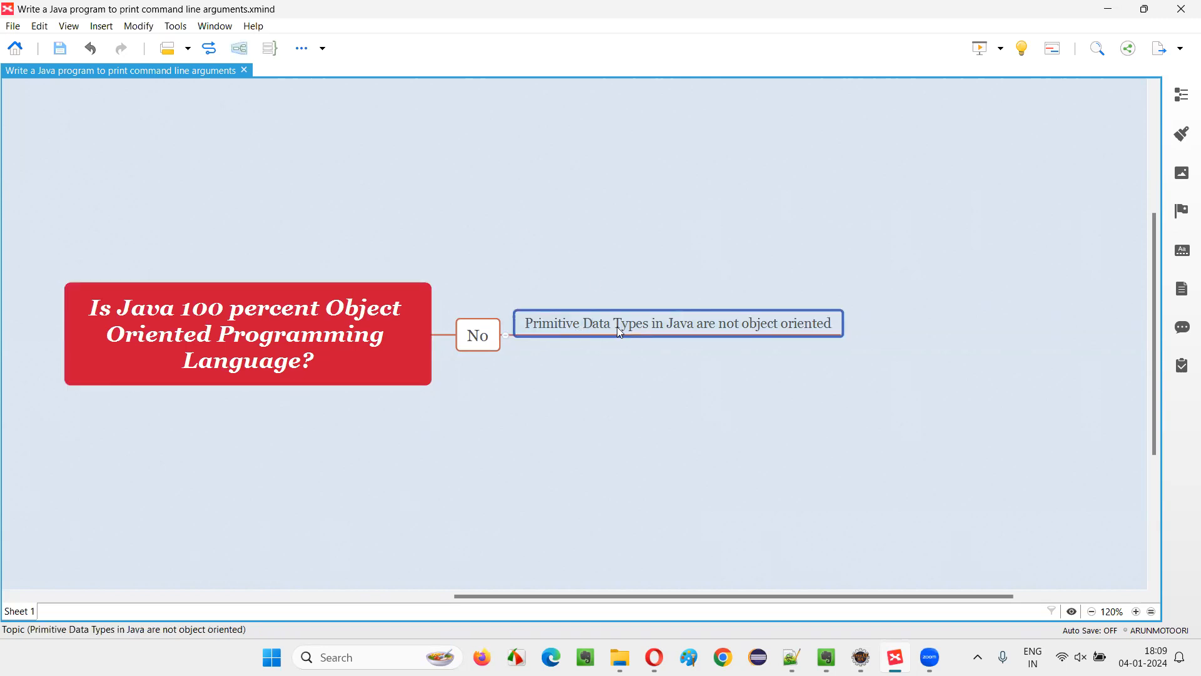
{"action": "mouse_move", "coordinate": [587, 340]}
{"action": "type", "text": "char"}
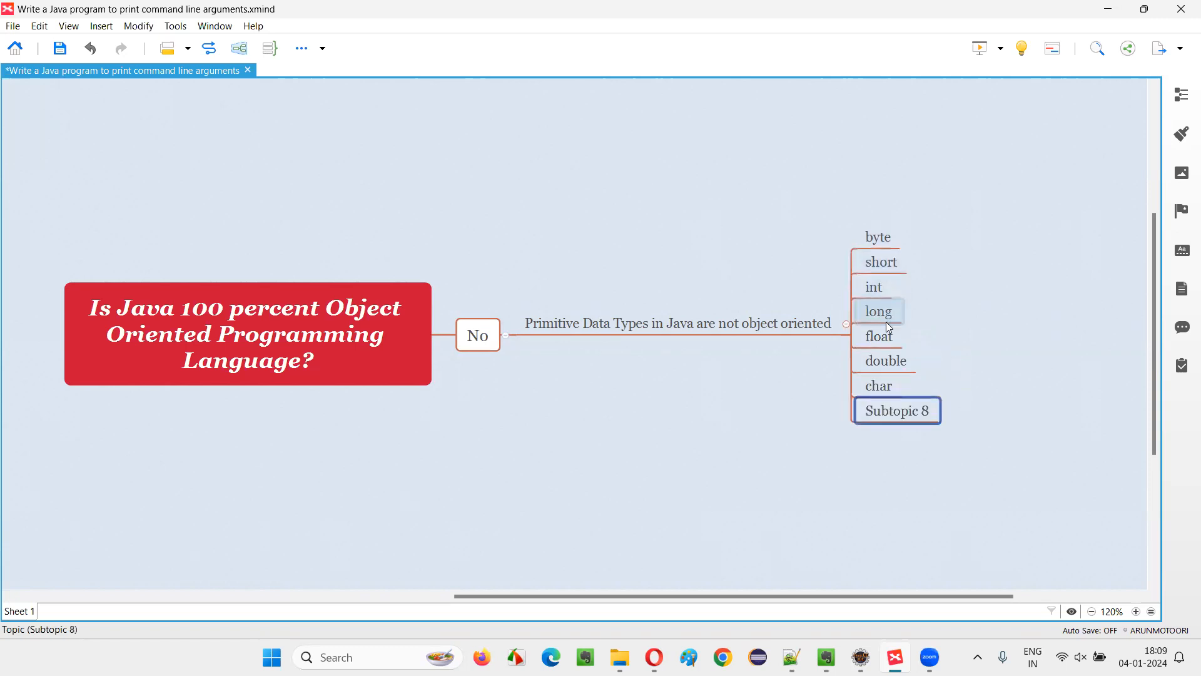
{"action": "type", "text": "boolean"}
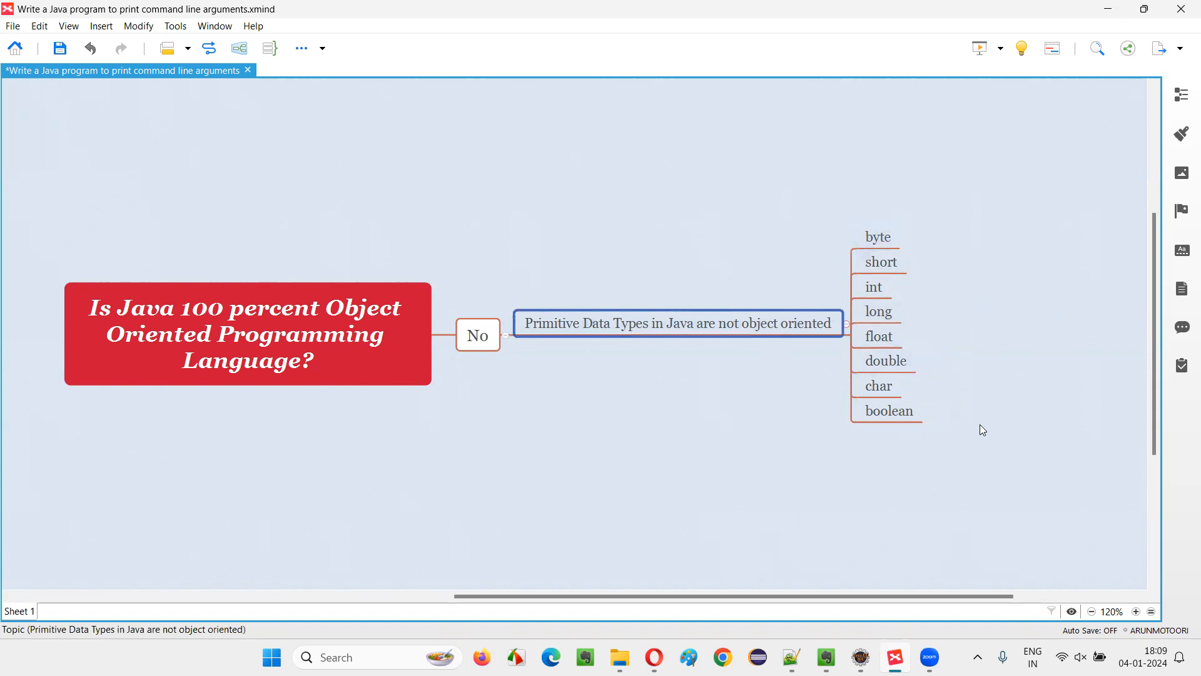
{"action": "left_click", "coordinate": [874, 287]}
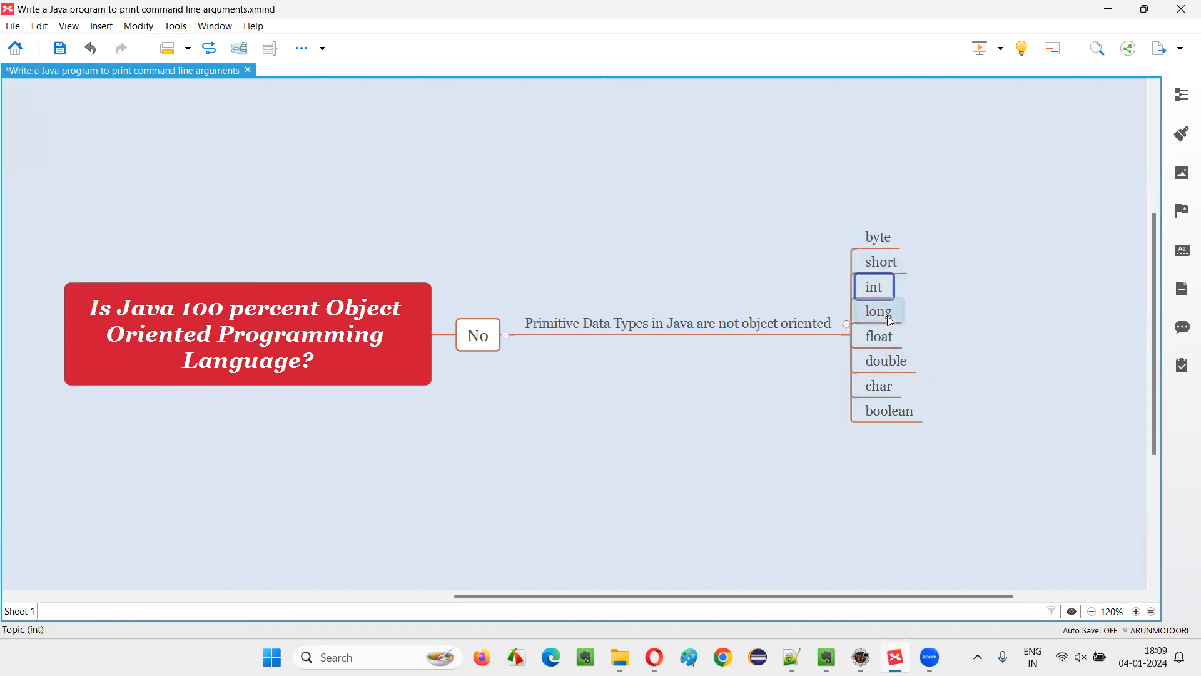
{"action": "left_click", "coordinate": [878, 236]}
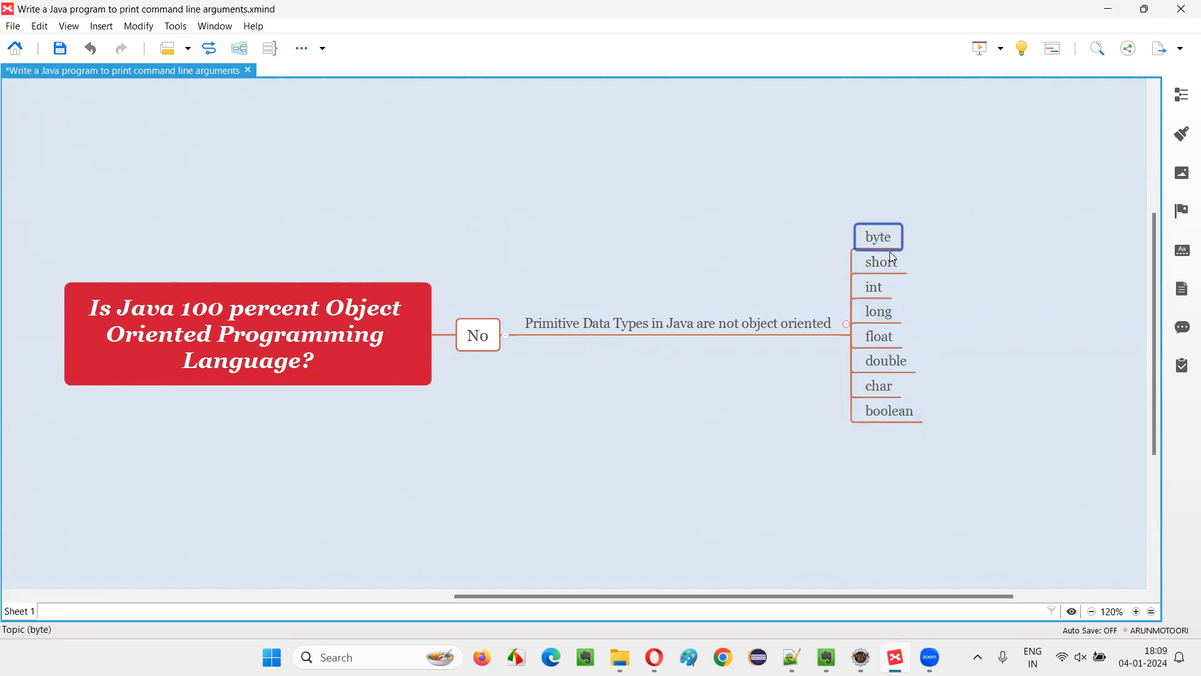
{"action": "left_click", "coordinate": [878, 335]}
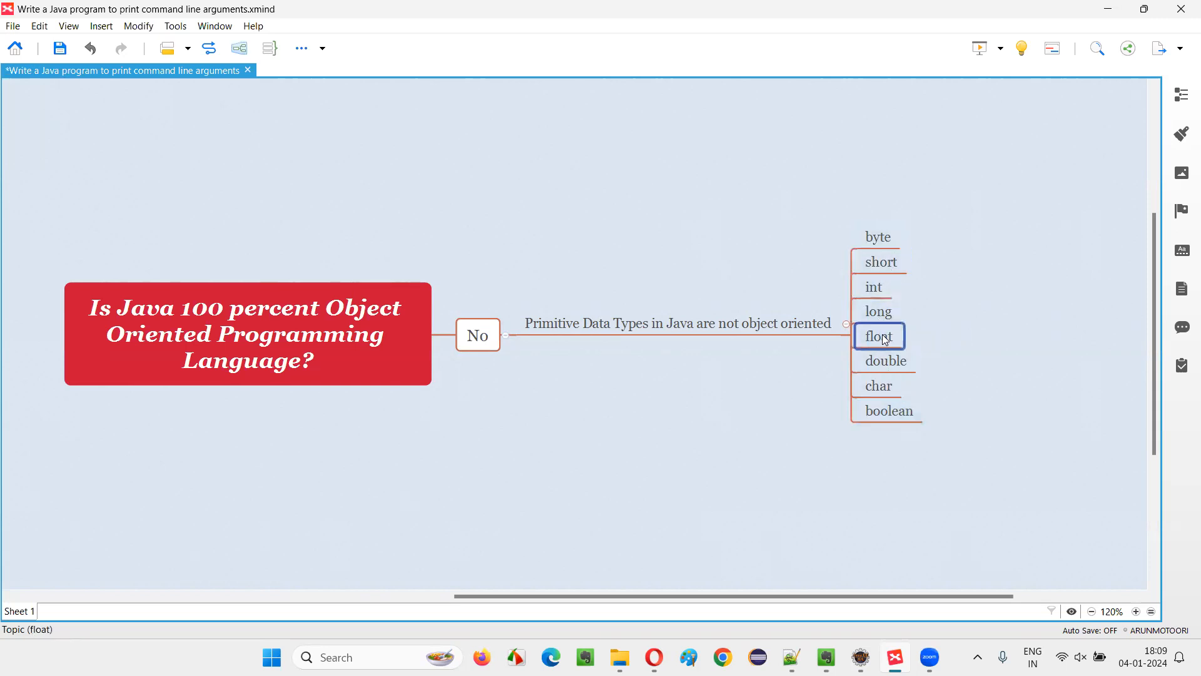
{"action": "left_click", "coordinate": [889, 410]}
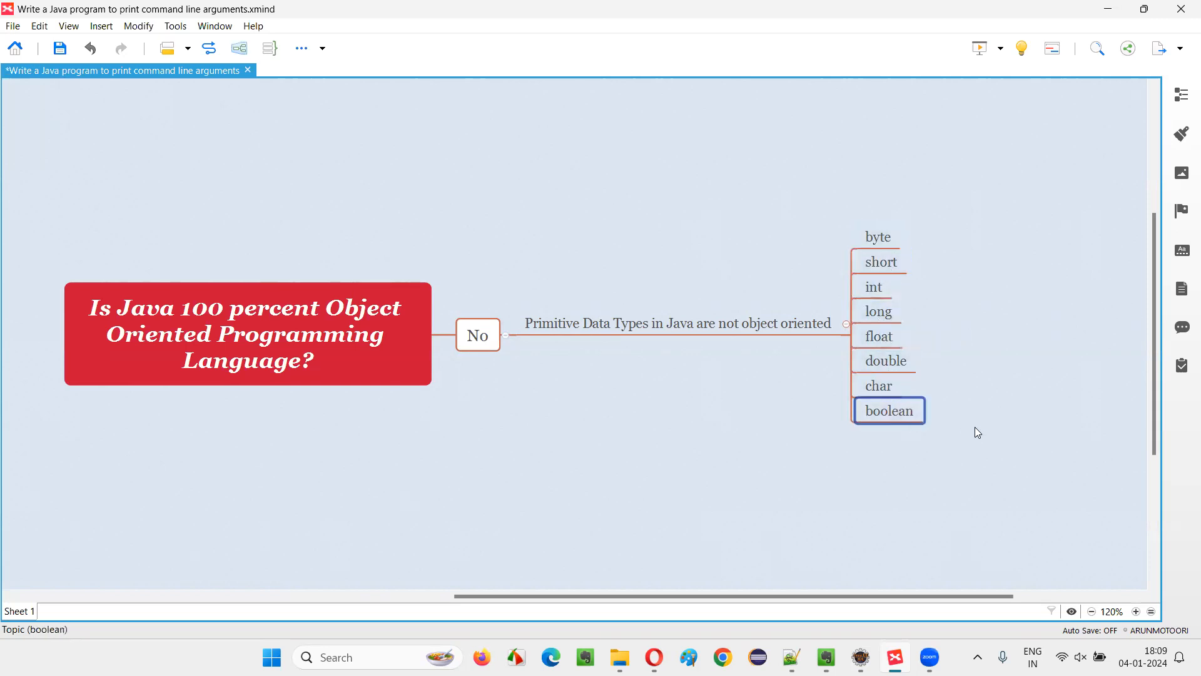
{"action": "left_click", "coordinate": [696, 332]}
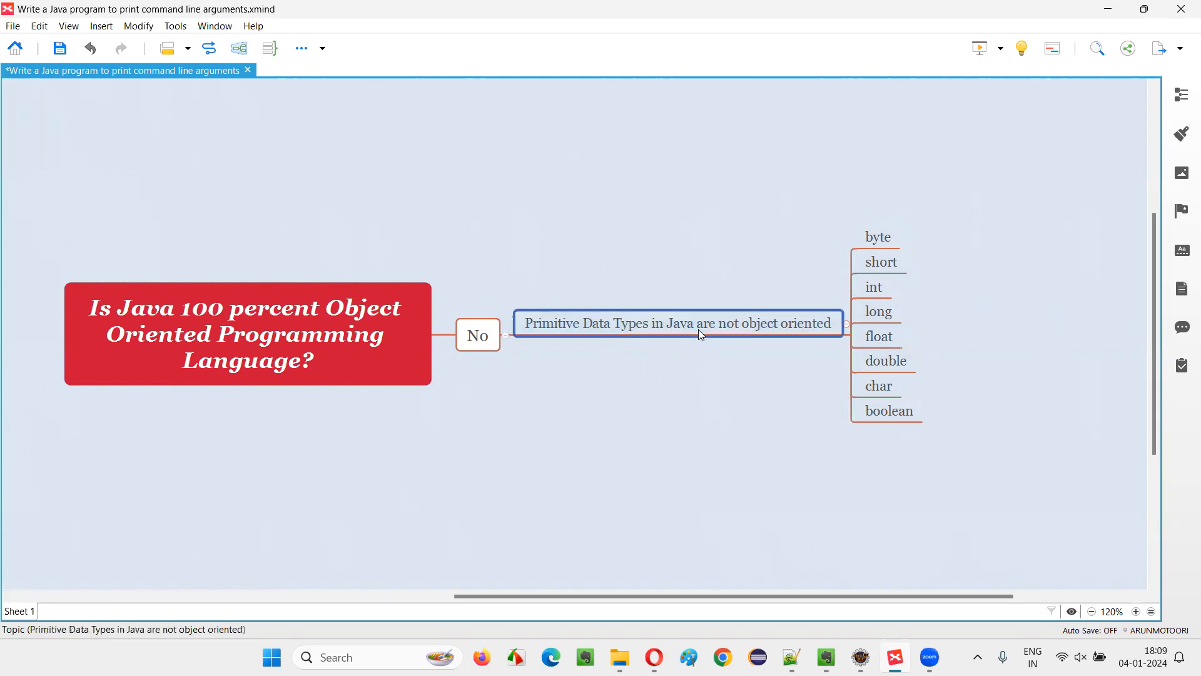
{"action": "mouse_move", "coordinate": [696, 338]}
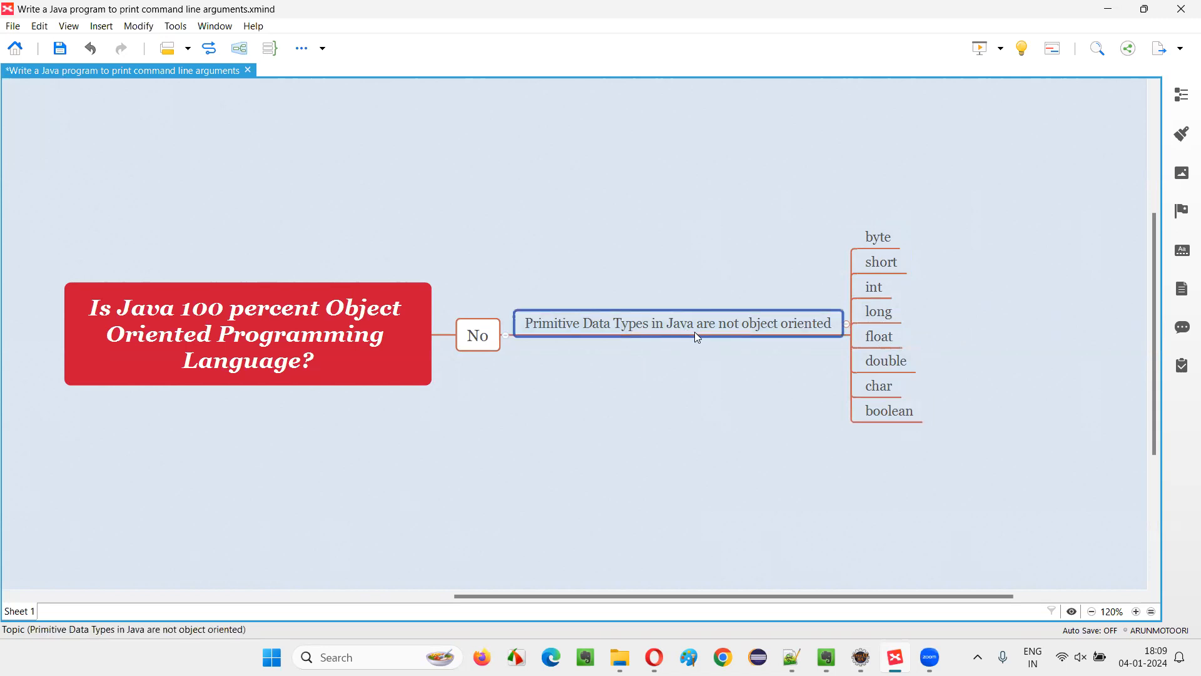
{"action": "mouse_move", "coordinate": [710, 348]}
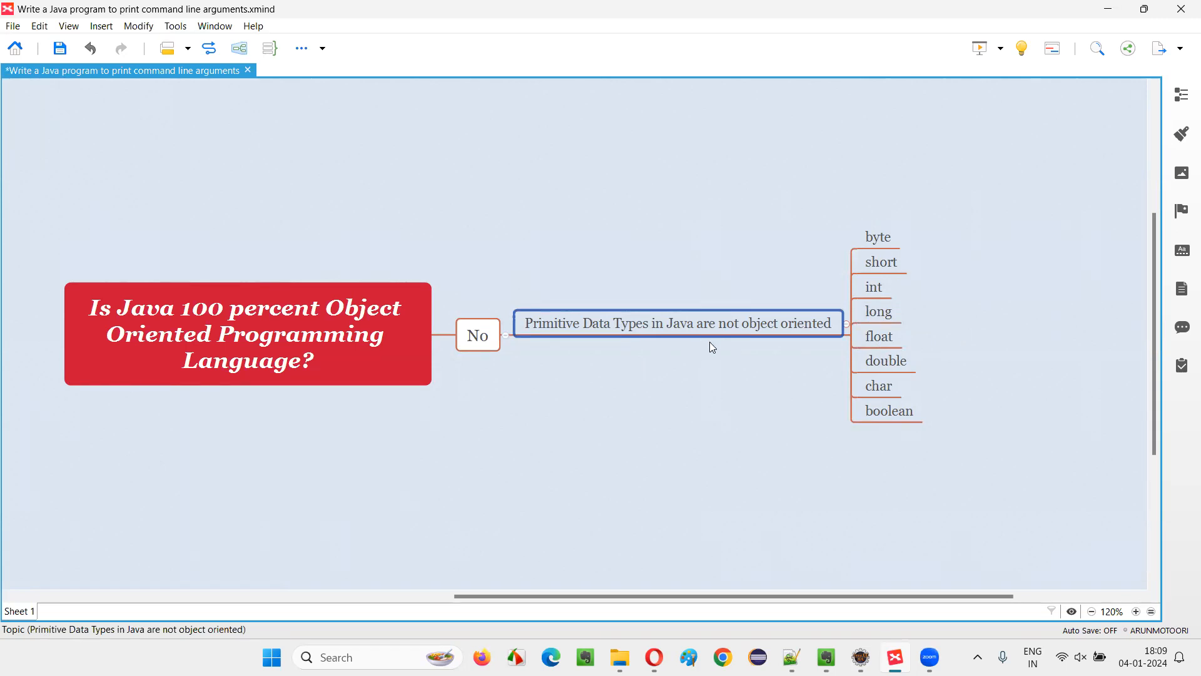
{"action": "left_click", "coordinate": [873, 287]}
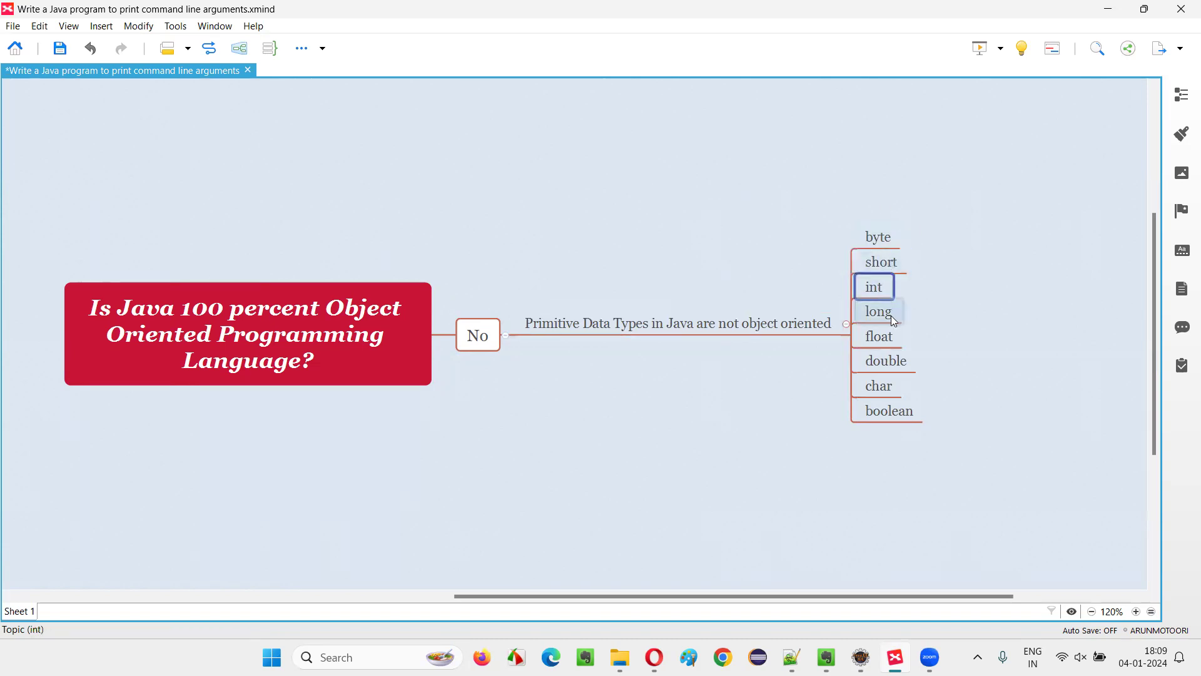
{"action": "left_click", "coordinate": [889, 410]}
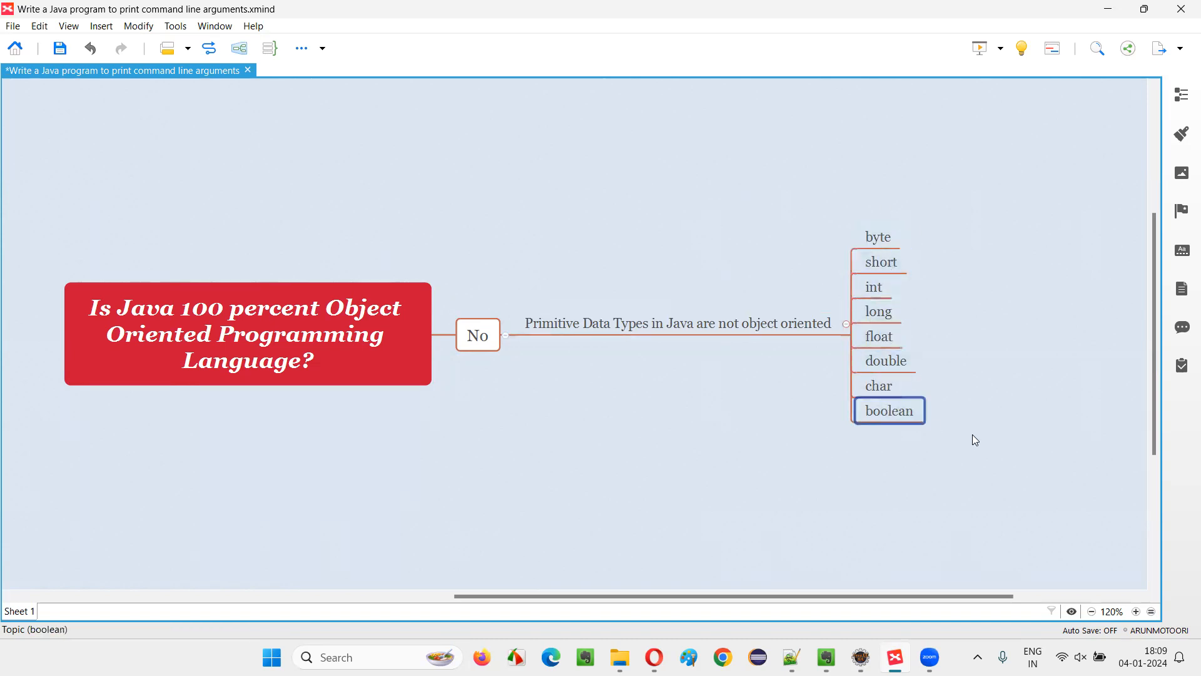
{"action": "mouse_move", "coordinate": [881, 405]}
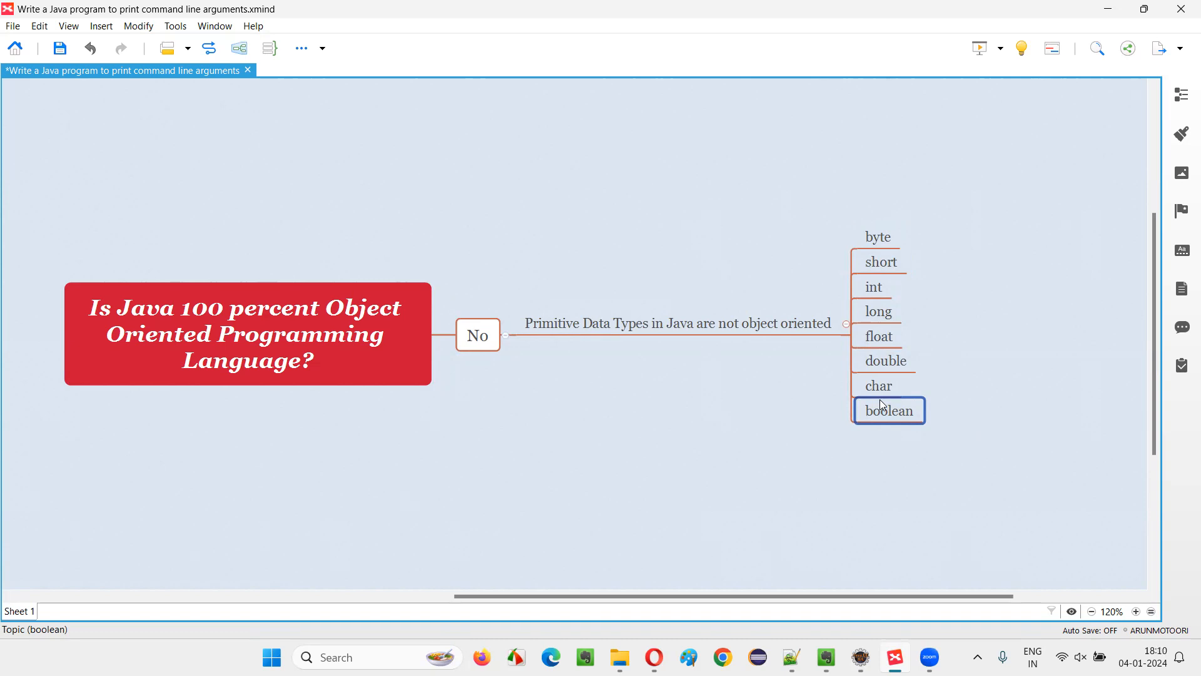
{"action": "left_click", "coordinate": [881, 262]}
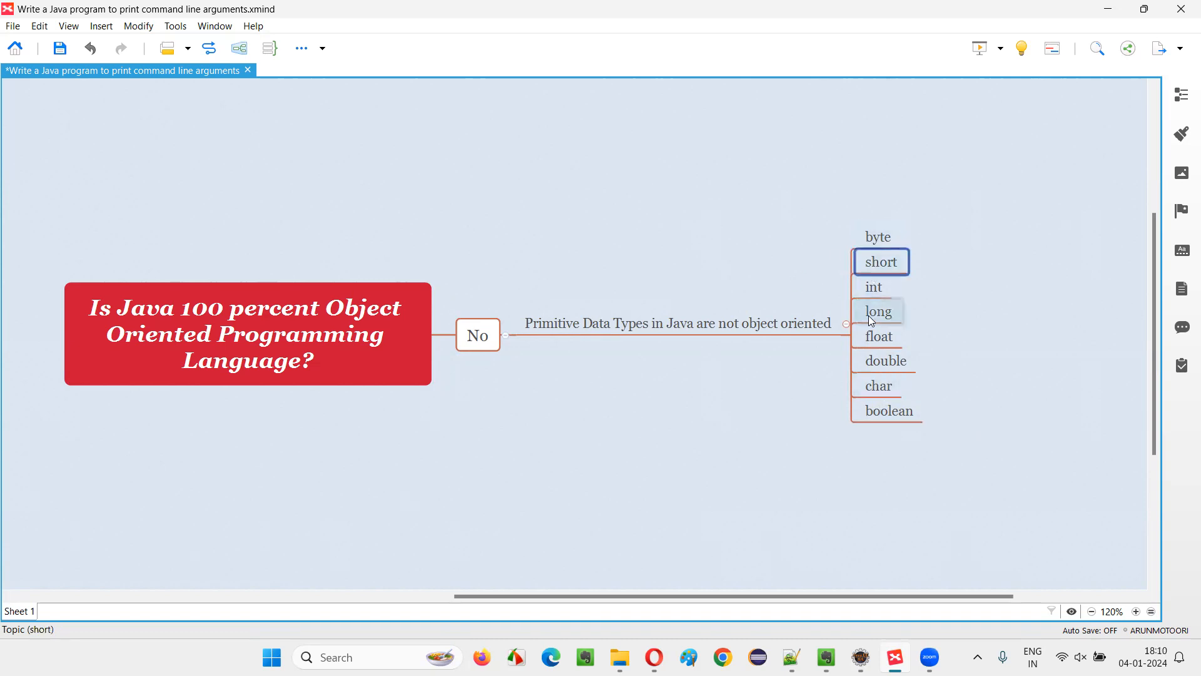
{"action": "left_click", "coordinate": [881, 487]}
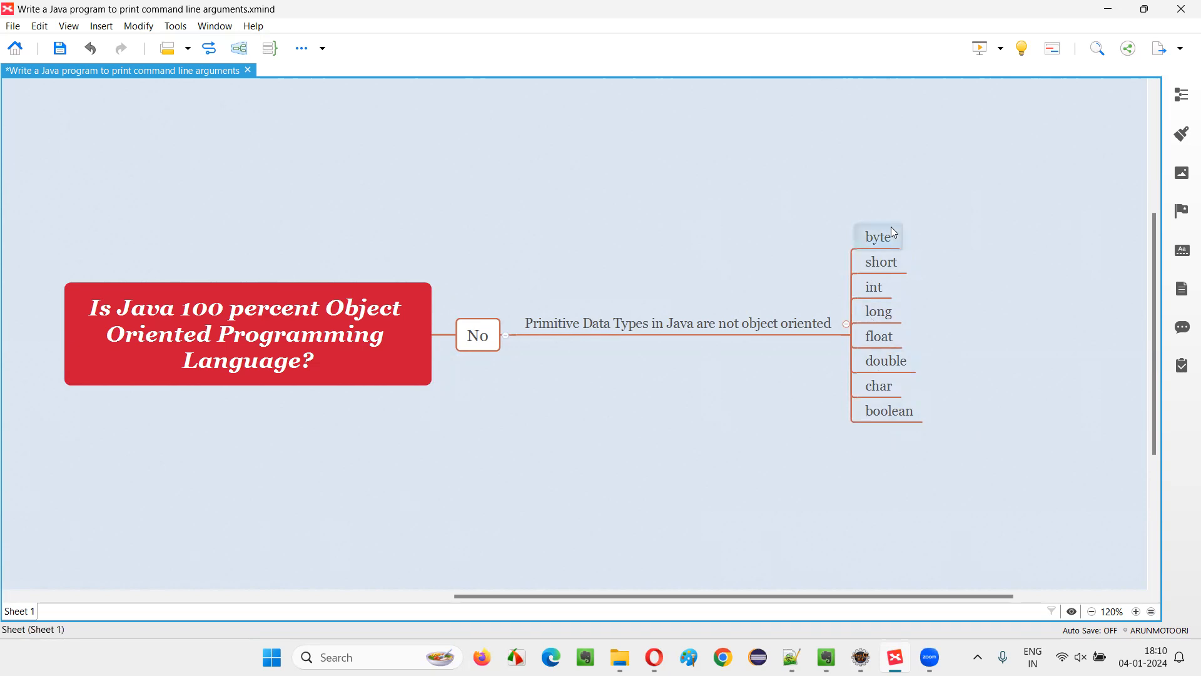
{"action": "mouse_move", "coordinate": [907, 435]}
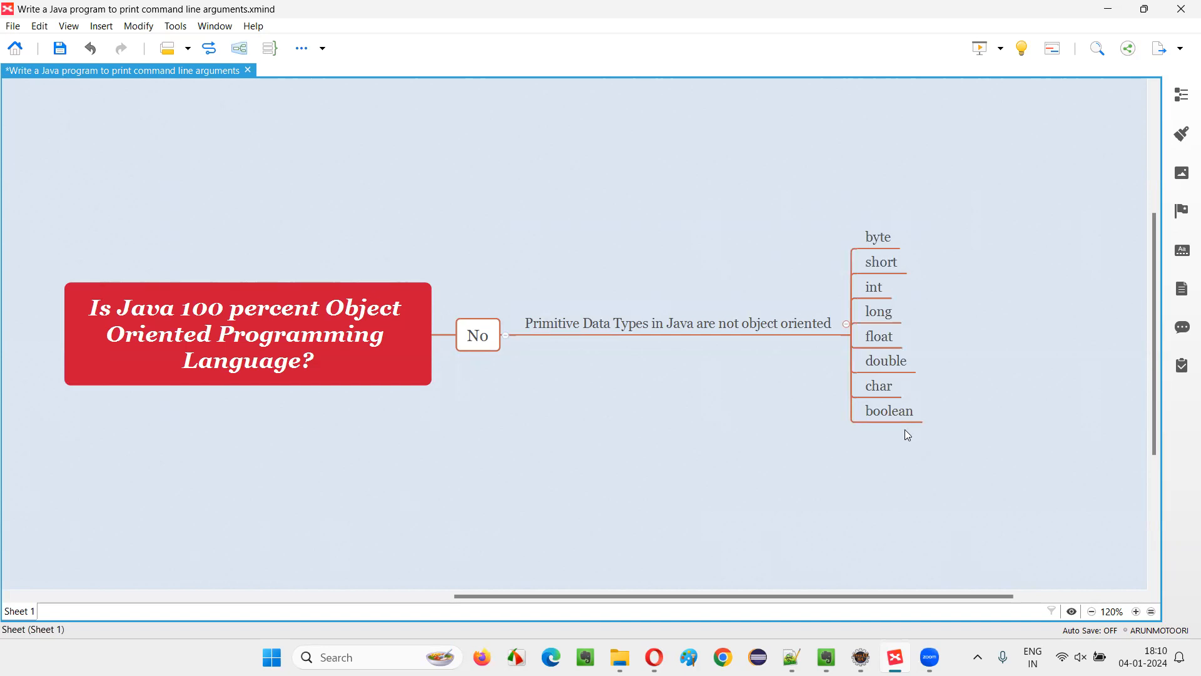
{"action": "left_click", "coordinate": [878, 237]}
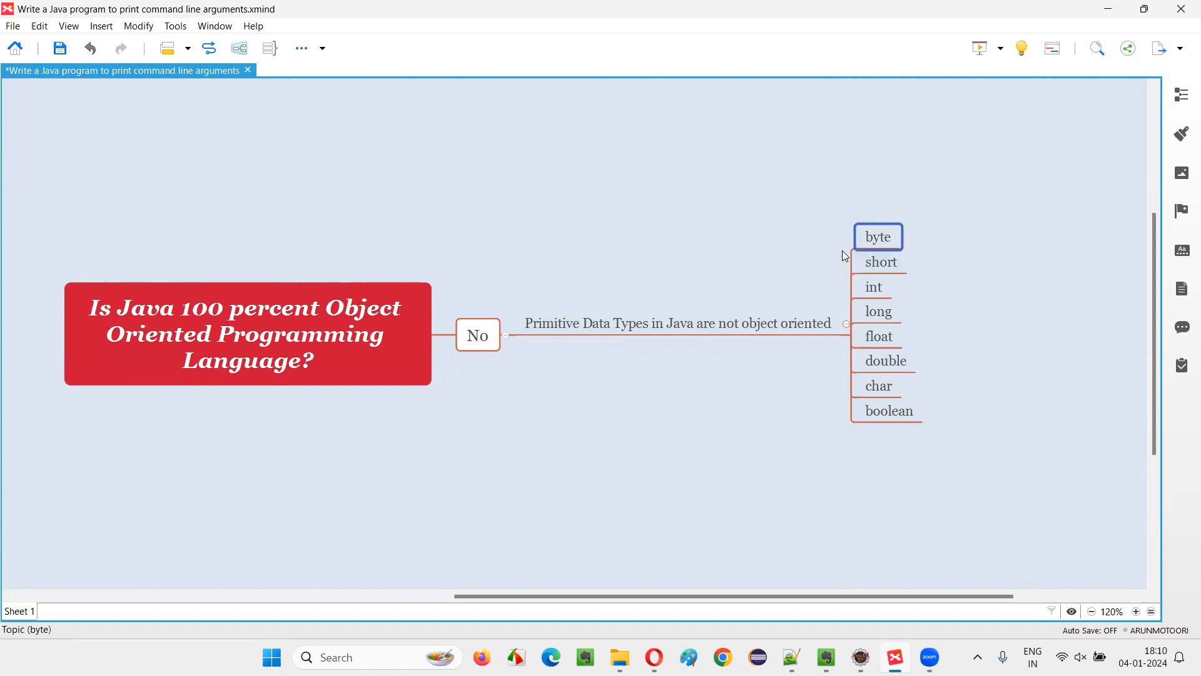
{"action": "left_click", "coordinate": [881, 261]}
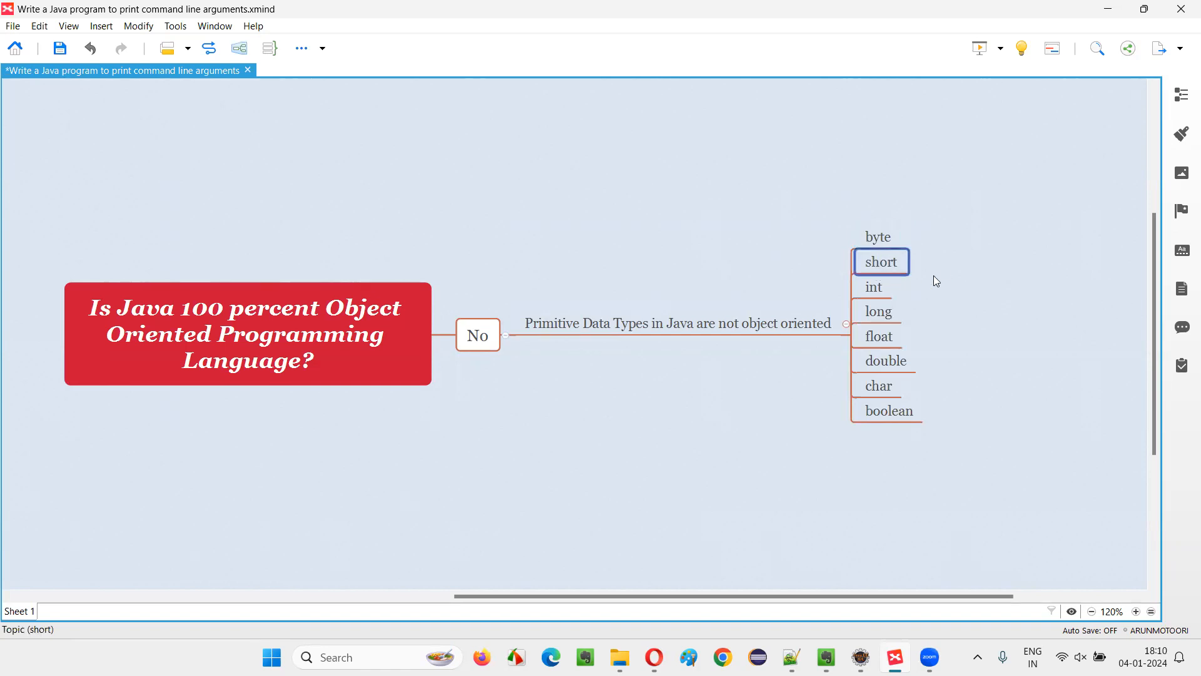
{"action": "left_click", "coordinate": [873, 287]}
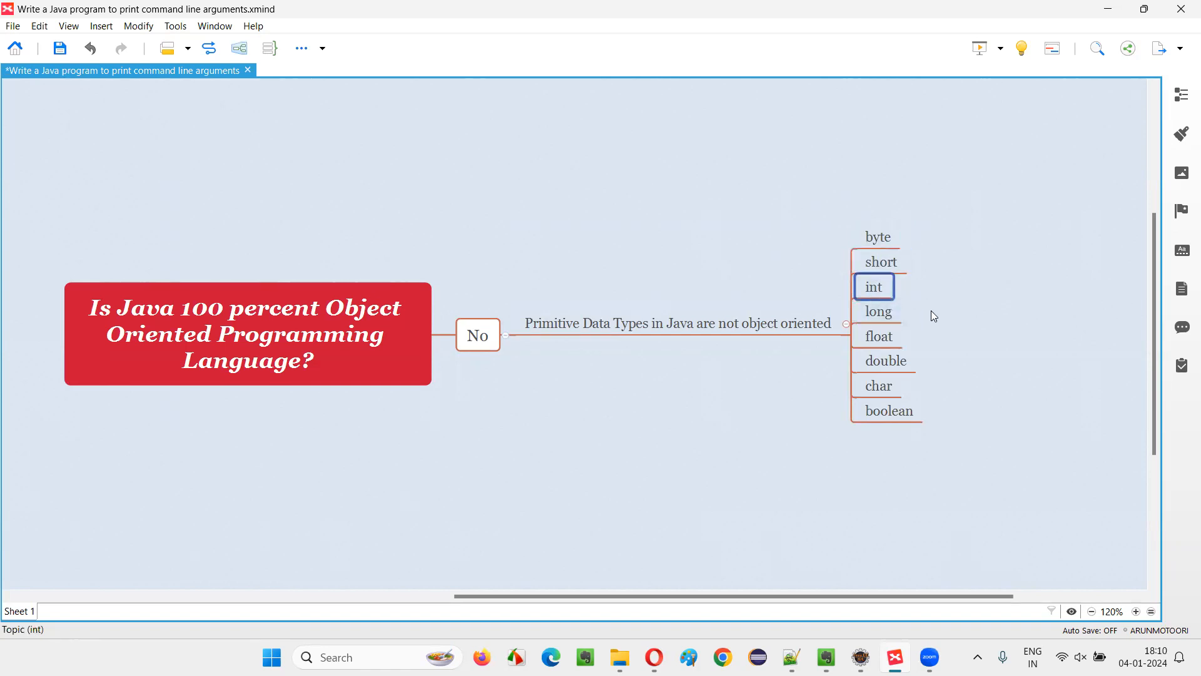
{"action": "left_click", "coordinate": [879, 310]}
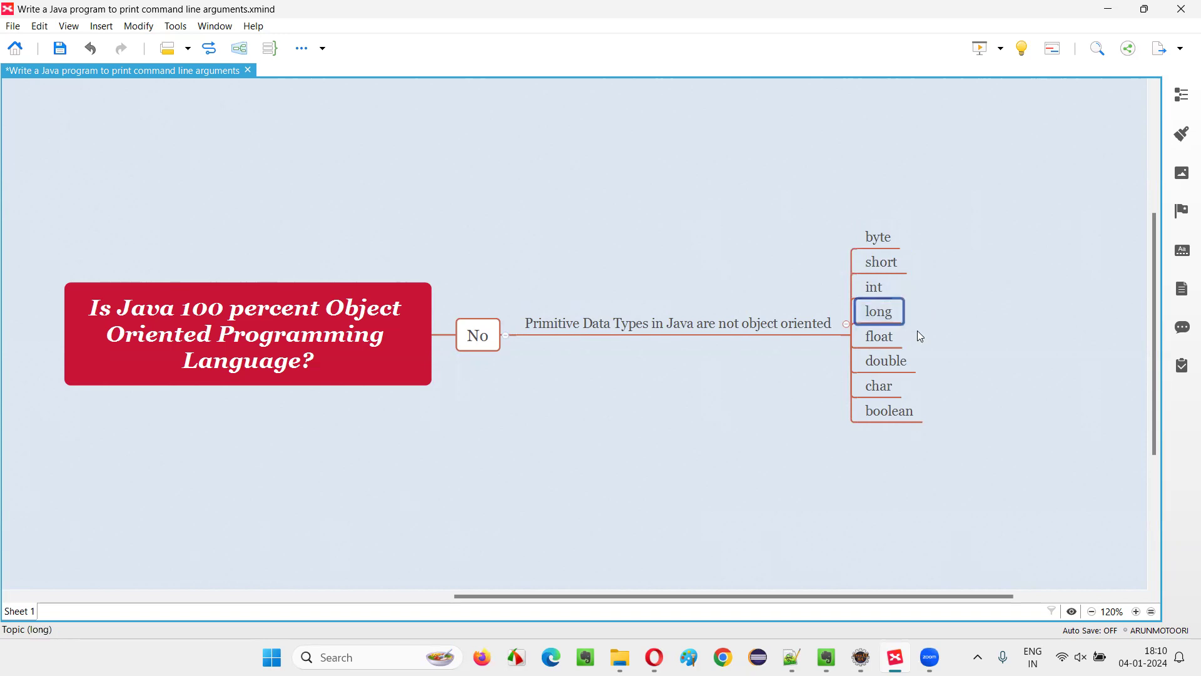
{"action": "mouse_move", "coordinate": [873, 296]}
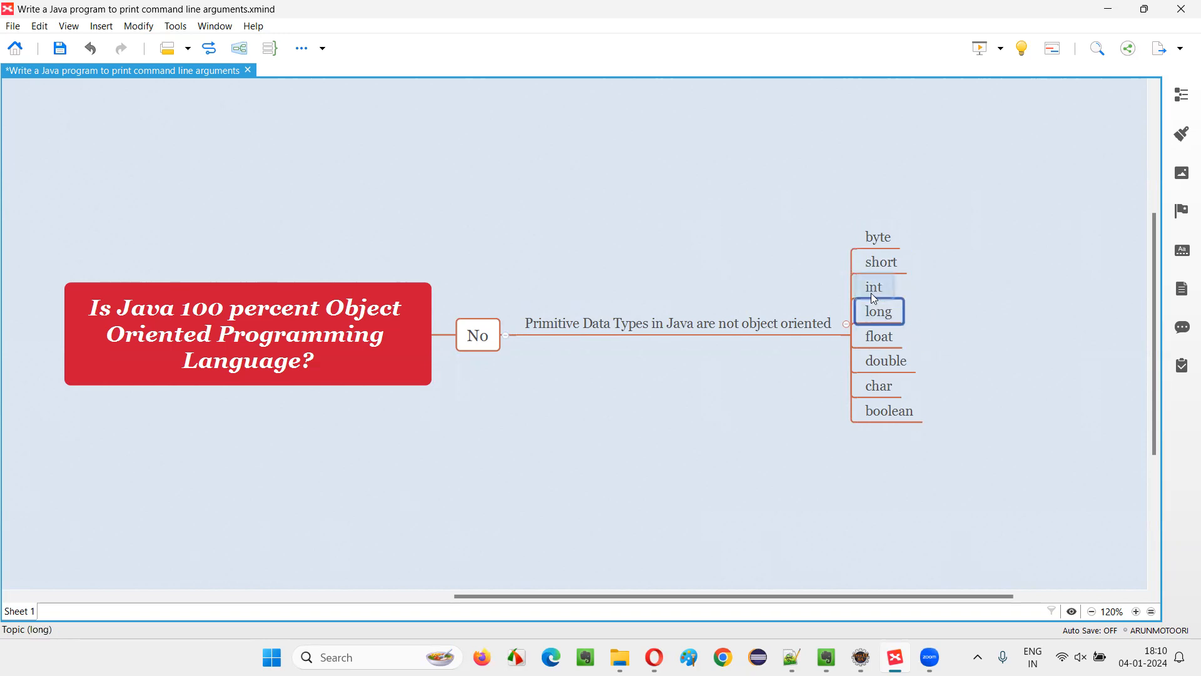
{"action": "left_click", "coordinate": [878, 336]}
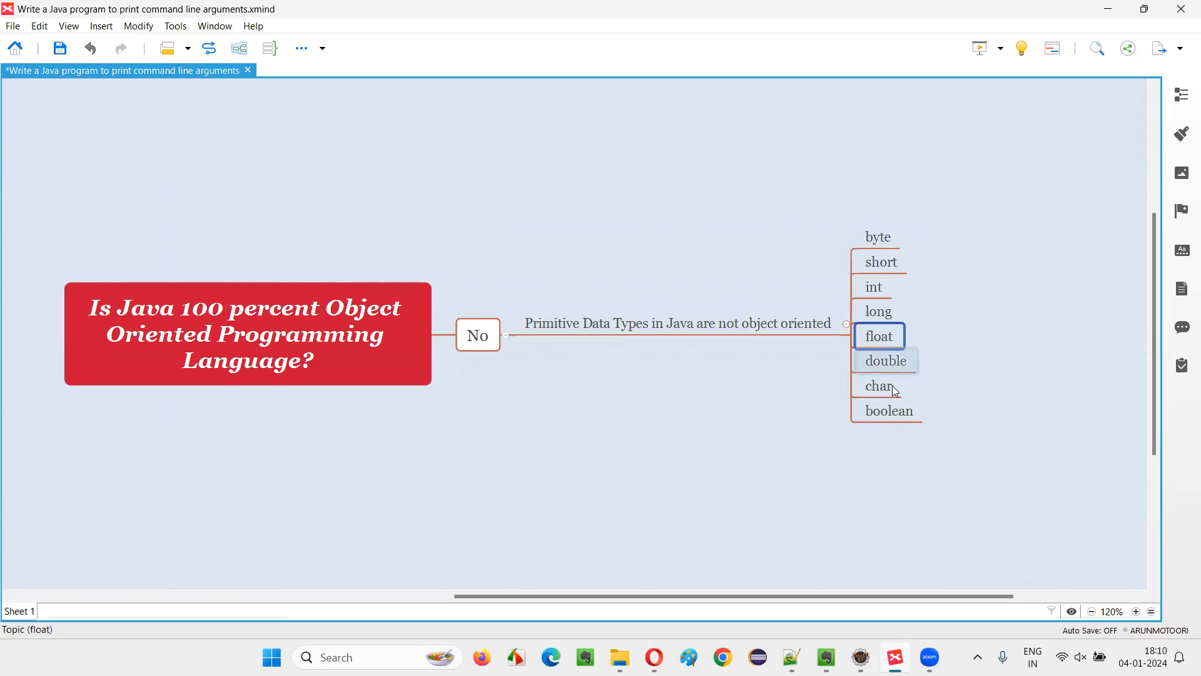
{"action": "left_click", "coordinate": [888, 411]}
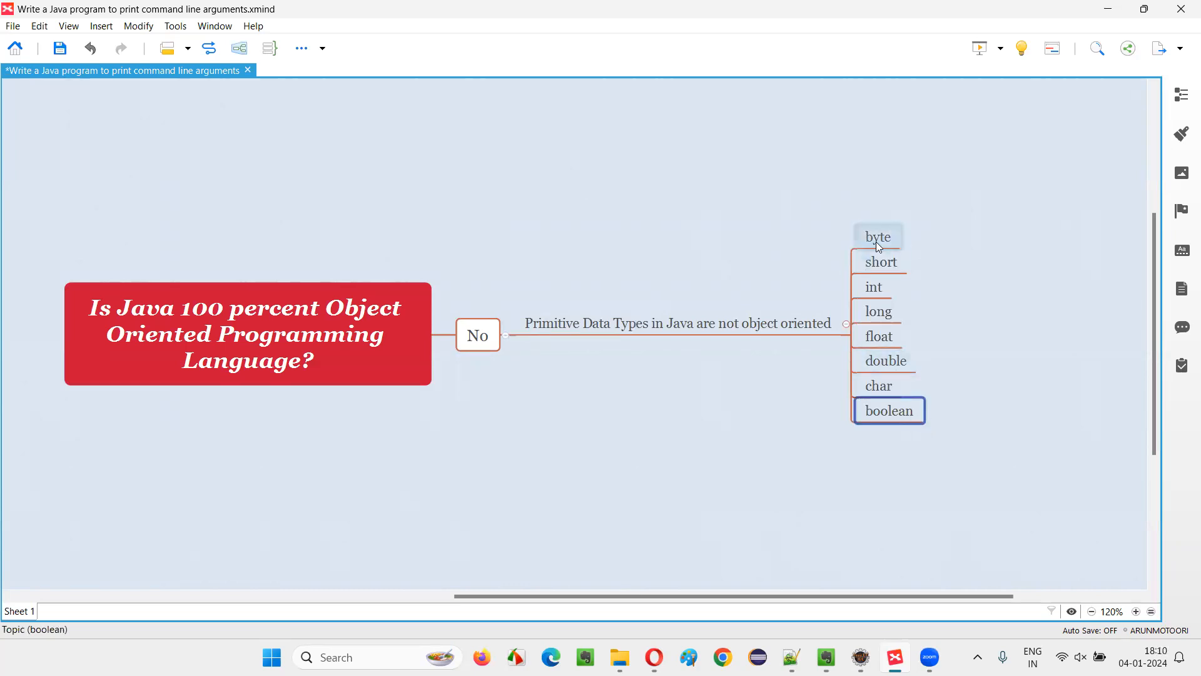
{"action": "left_click", "coordinate": [879, 336]}
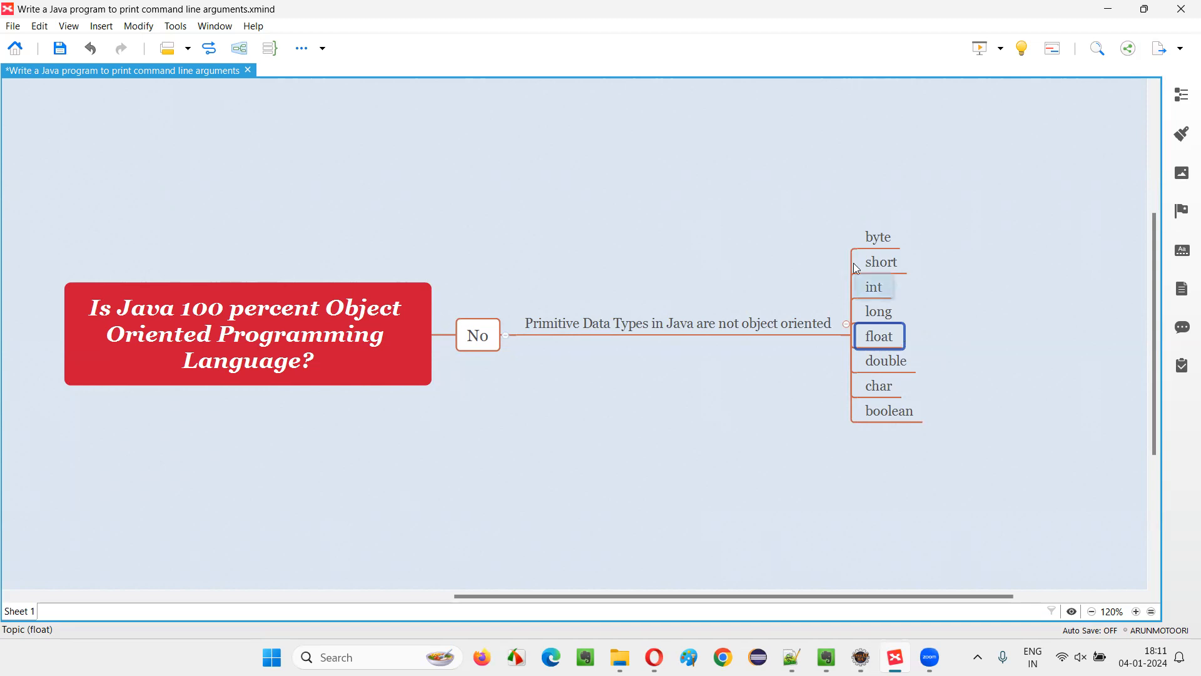
{"action": "left_click", "coordinate": [247, 335]}
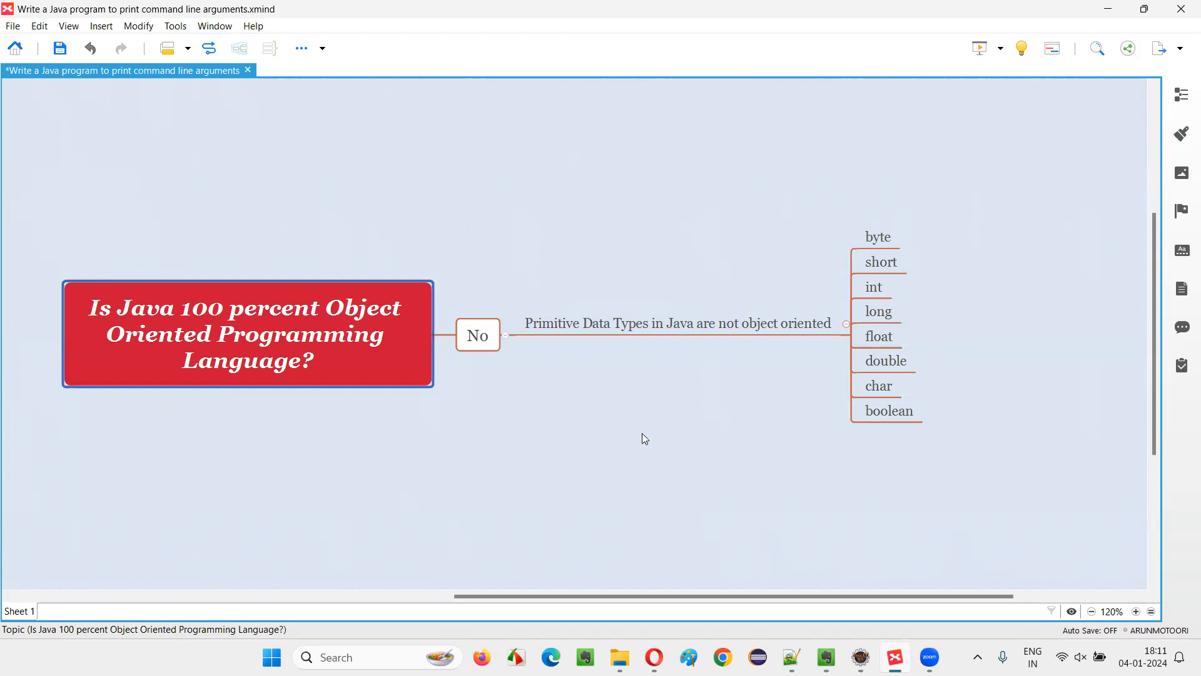
{"action": "mouse_move", "coordinate": [913, 430]}
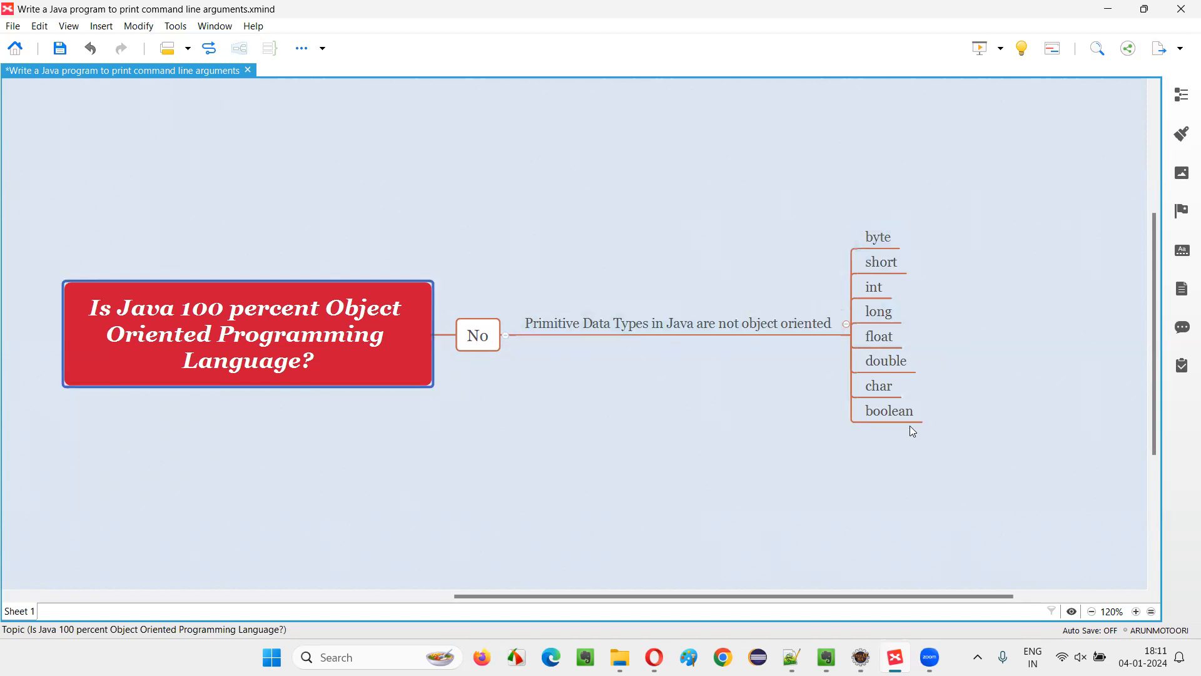
{"action": "mouse_move", "coordinate": [979, 513]}
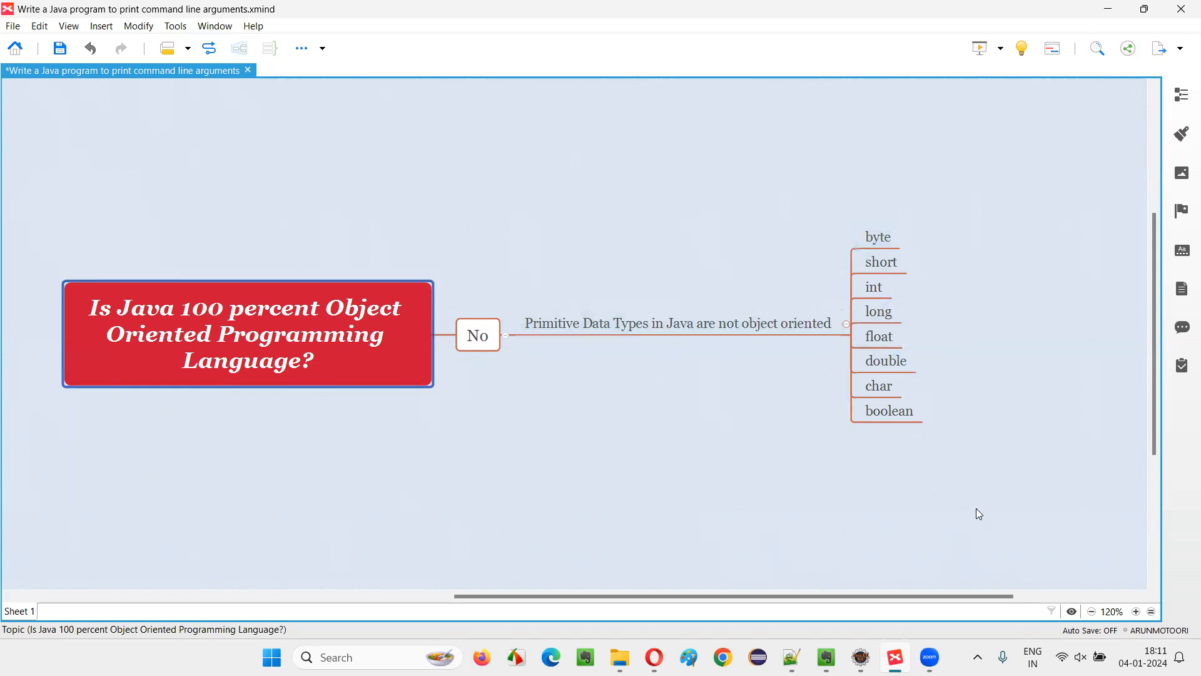
{"action": "mouse_move", "coordinate": [611, 386]}
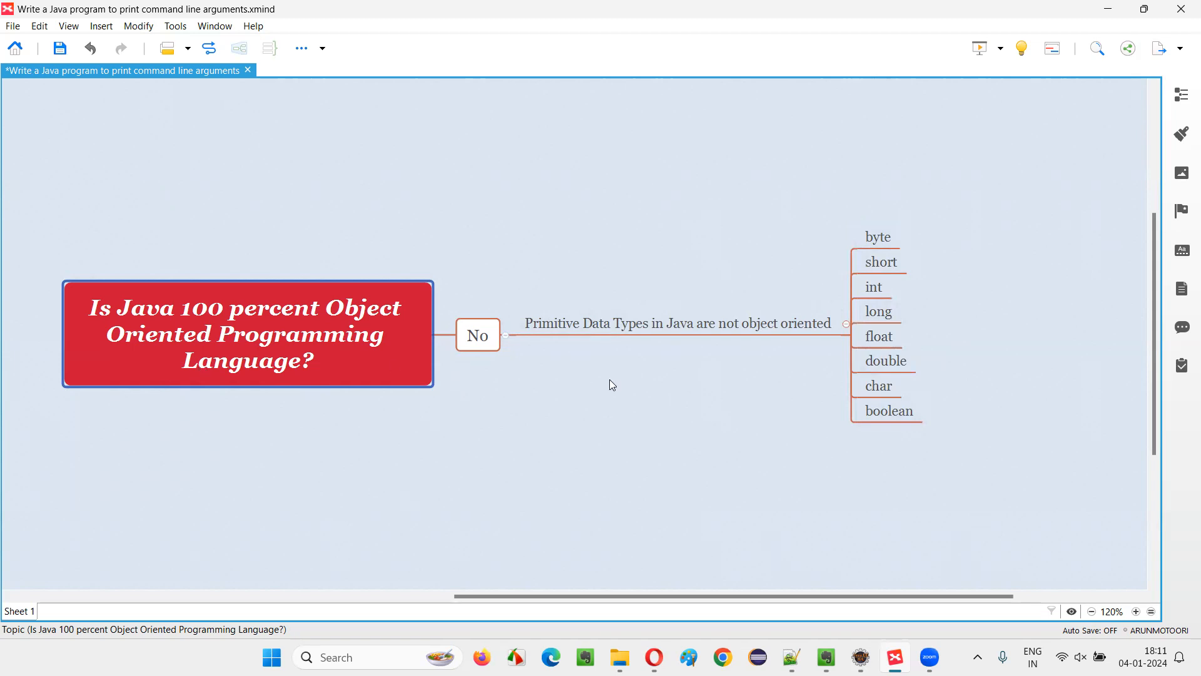
{"action": "mouse_move", "coordinate": [486, 352]}
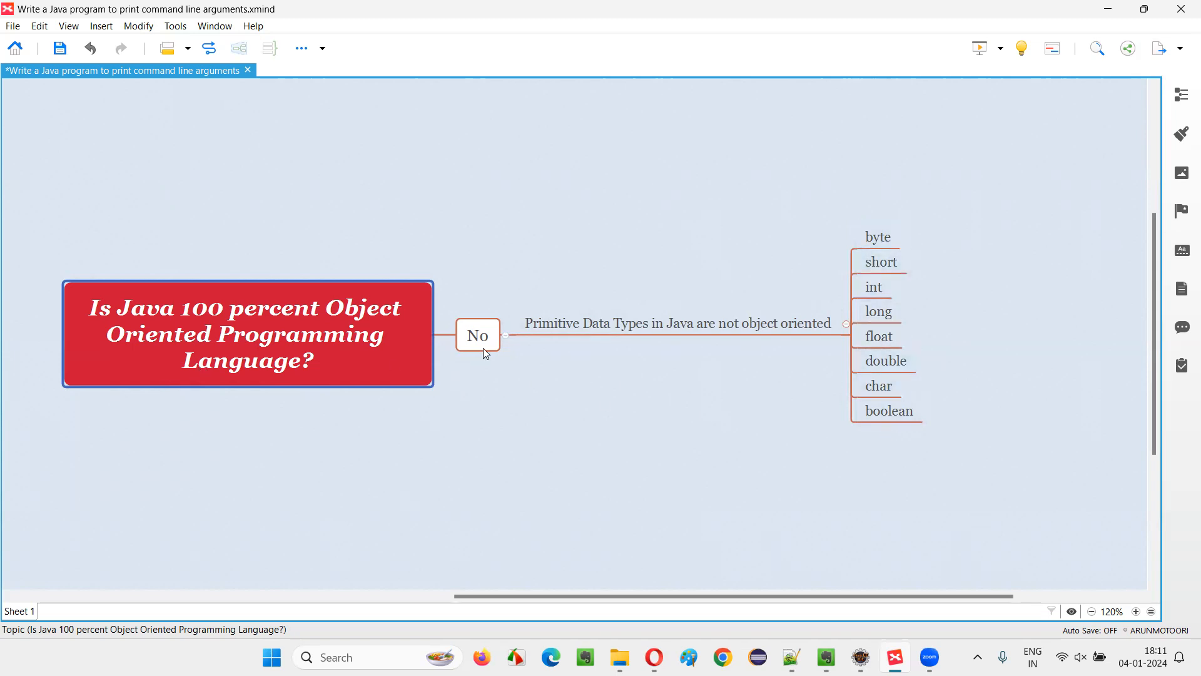
{"action": "left_click", "coordinate": [743, 511]}
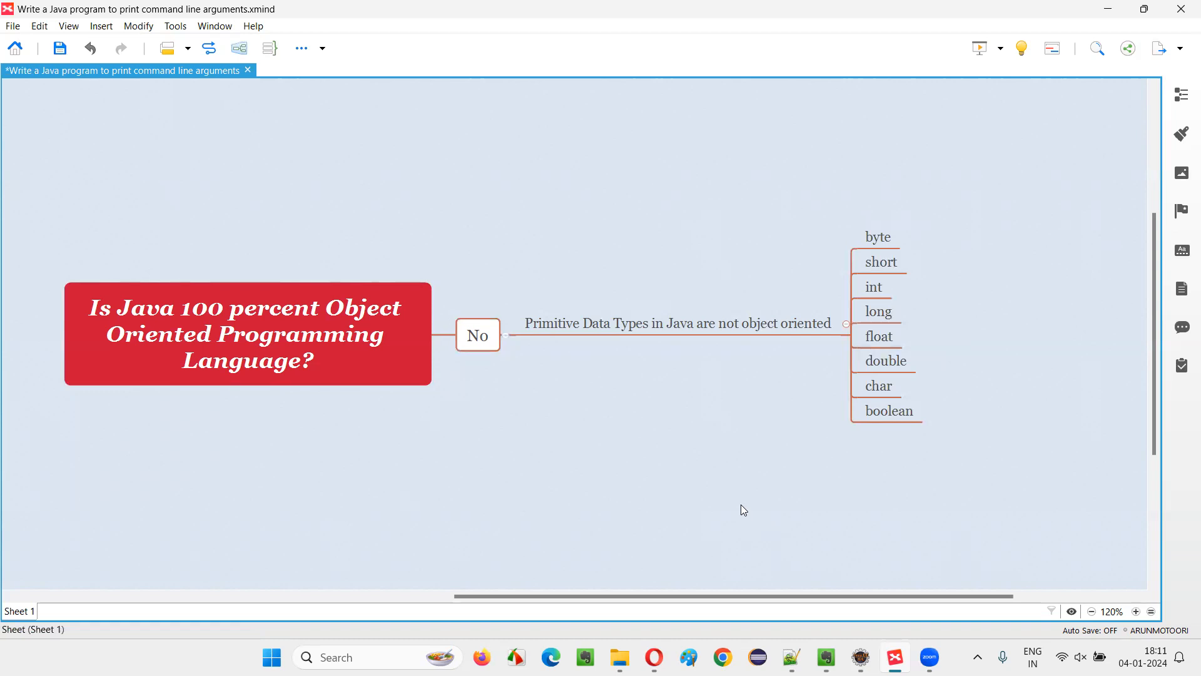
{"action": "left_click", "coordinate": [245, 335]}
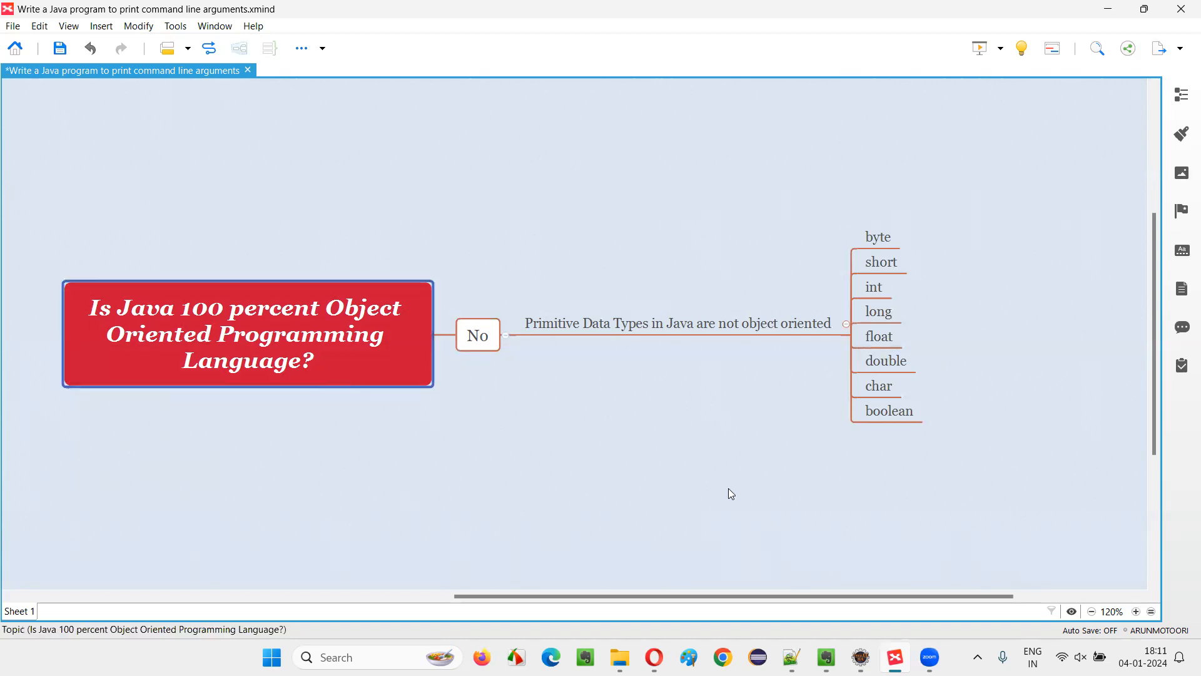
{"action": "mouse_move", "coordinate": [912, 29]}
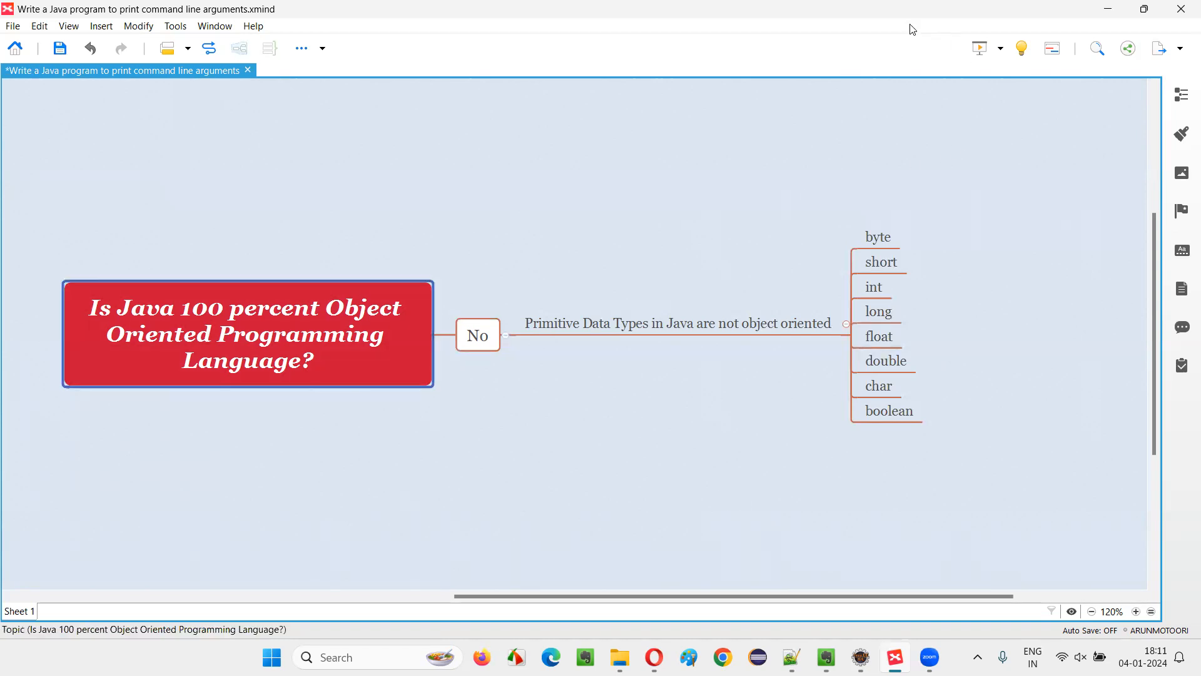